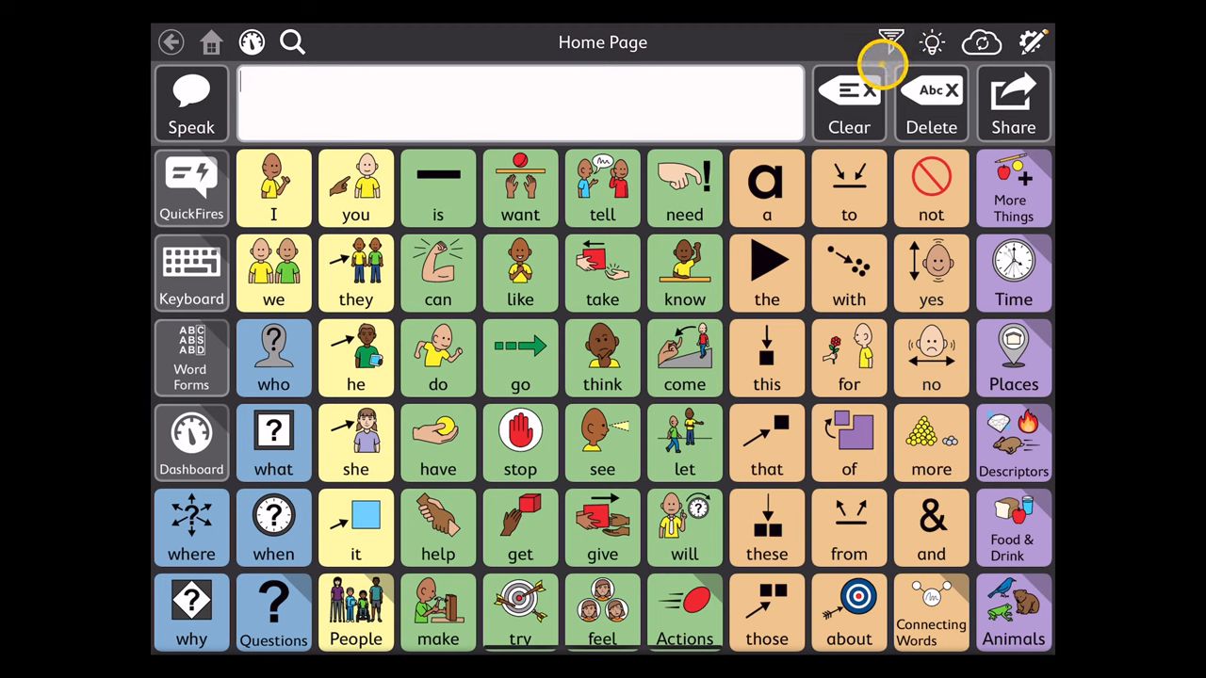
# Switch the Vocabulary Filter on with 'My List' as the active list.
pyautogui.click(890, 42)
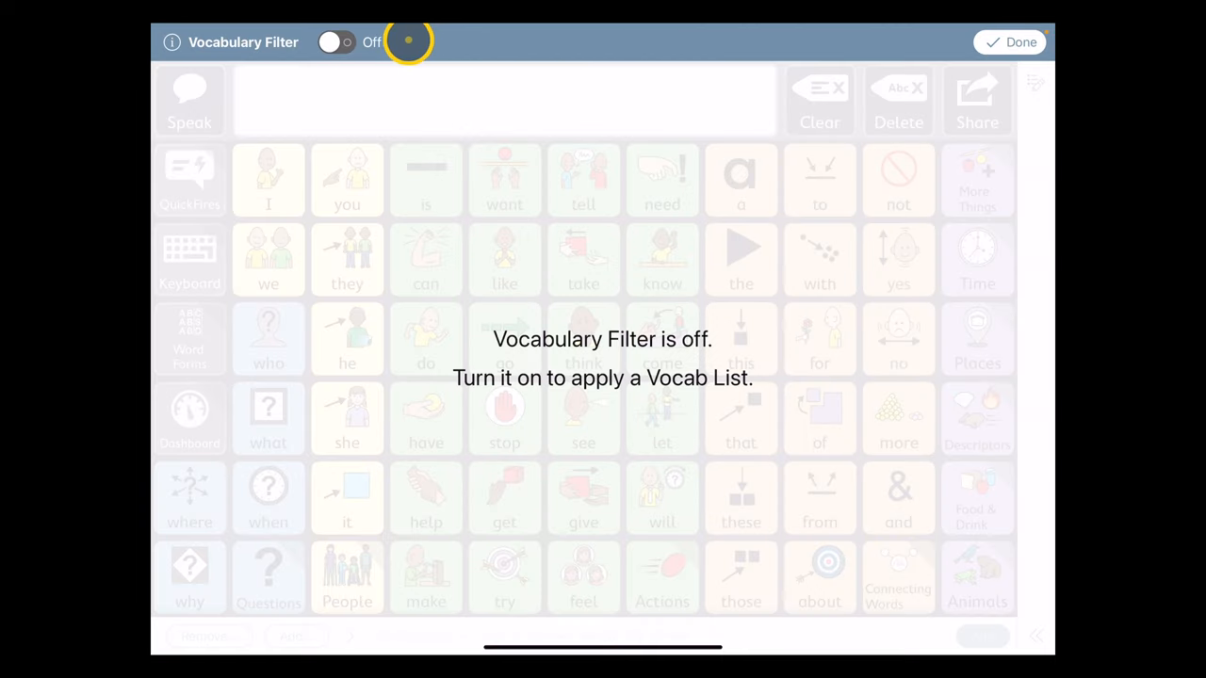
pyautogui.click(336, 42)
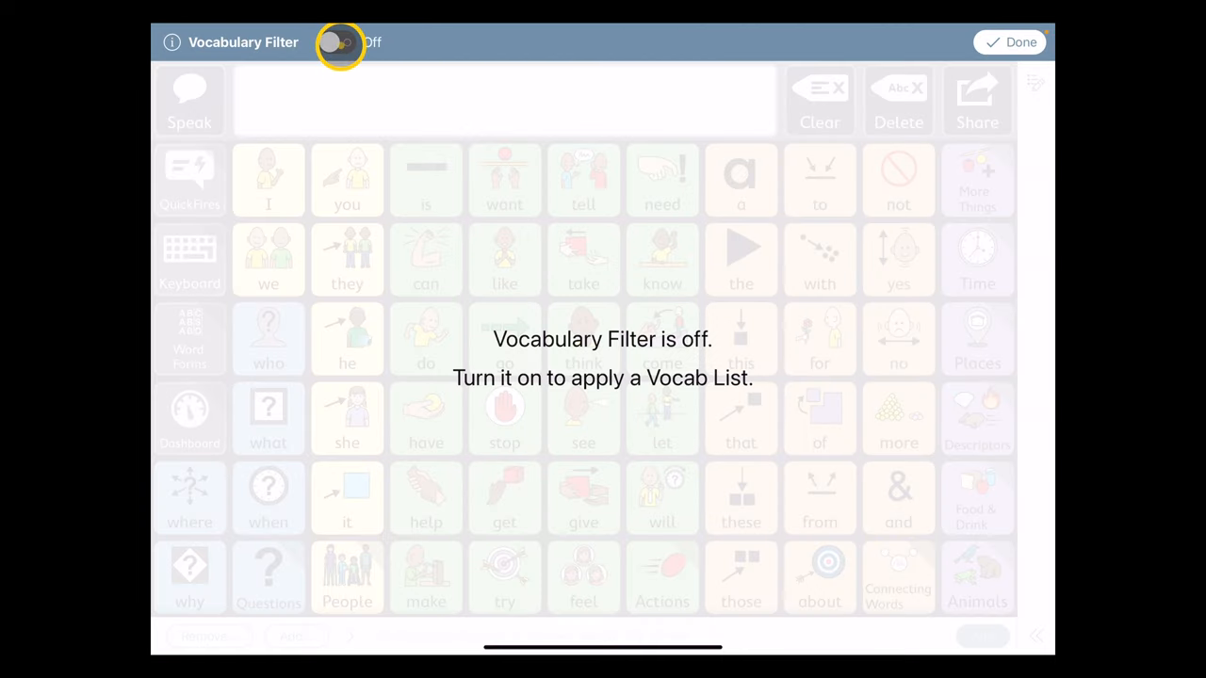
pyautogui.click(337, 42)
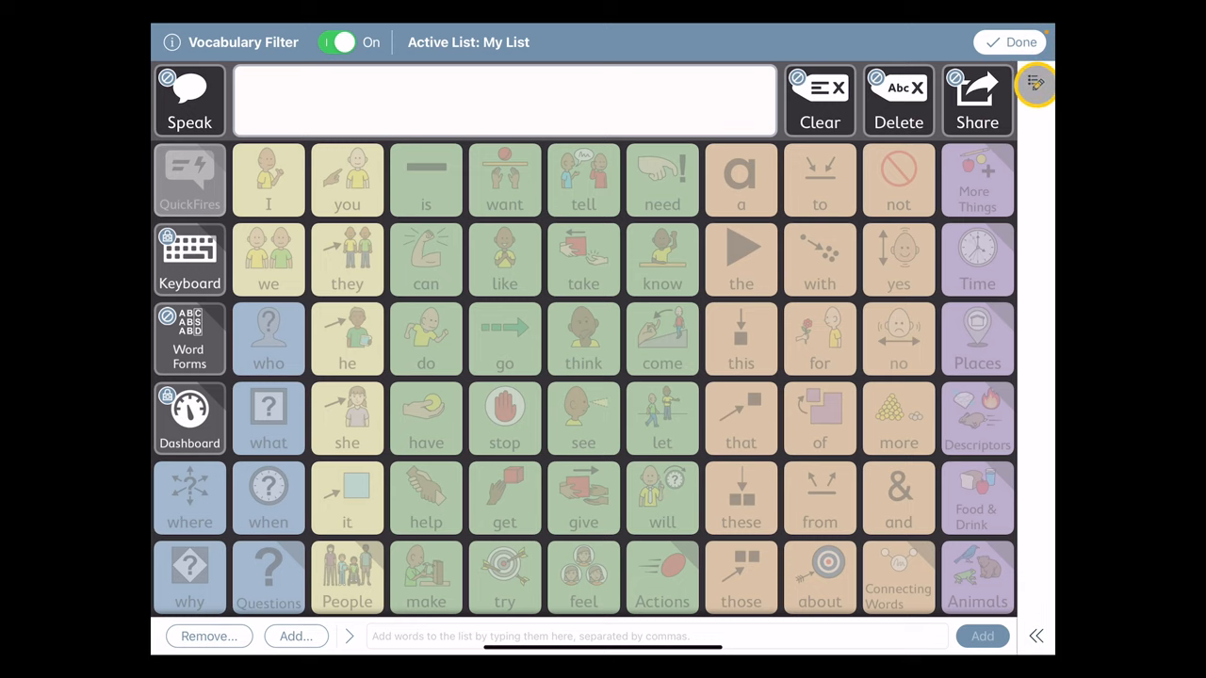
# From Manage Lists, create a new empty vocab list.
pyautogui.click(1034, 83)
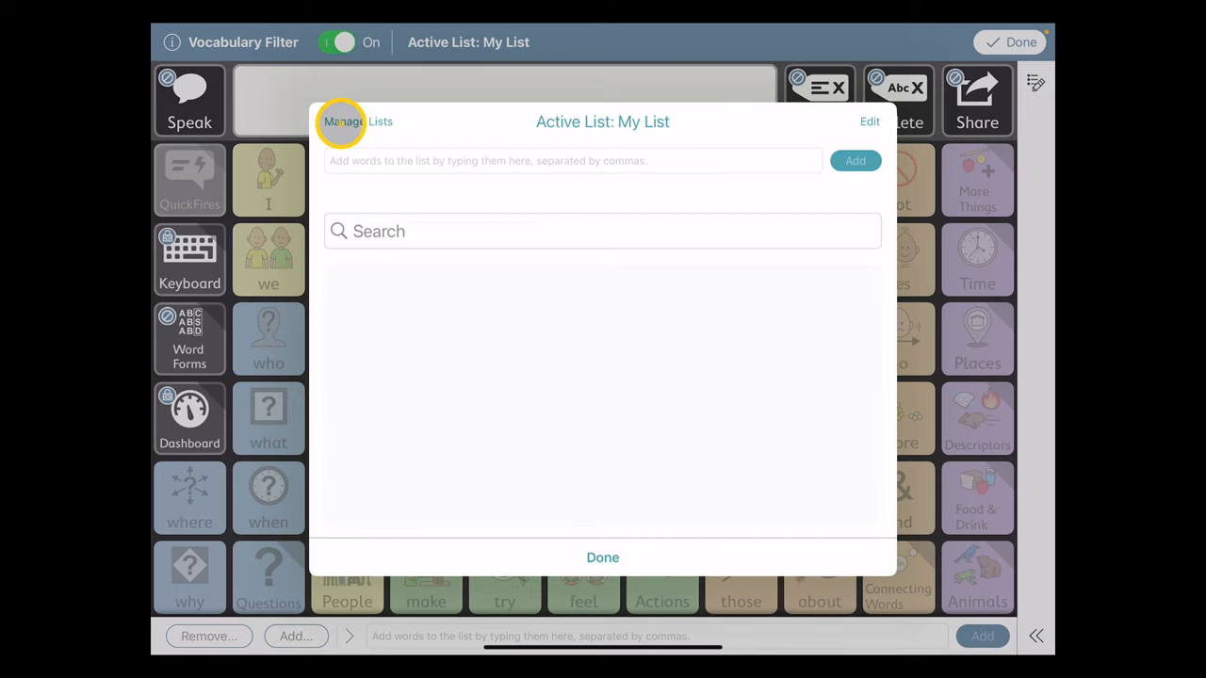
pyautogui.click(343, 120)
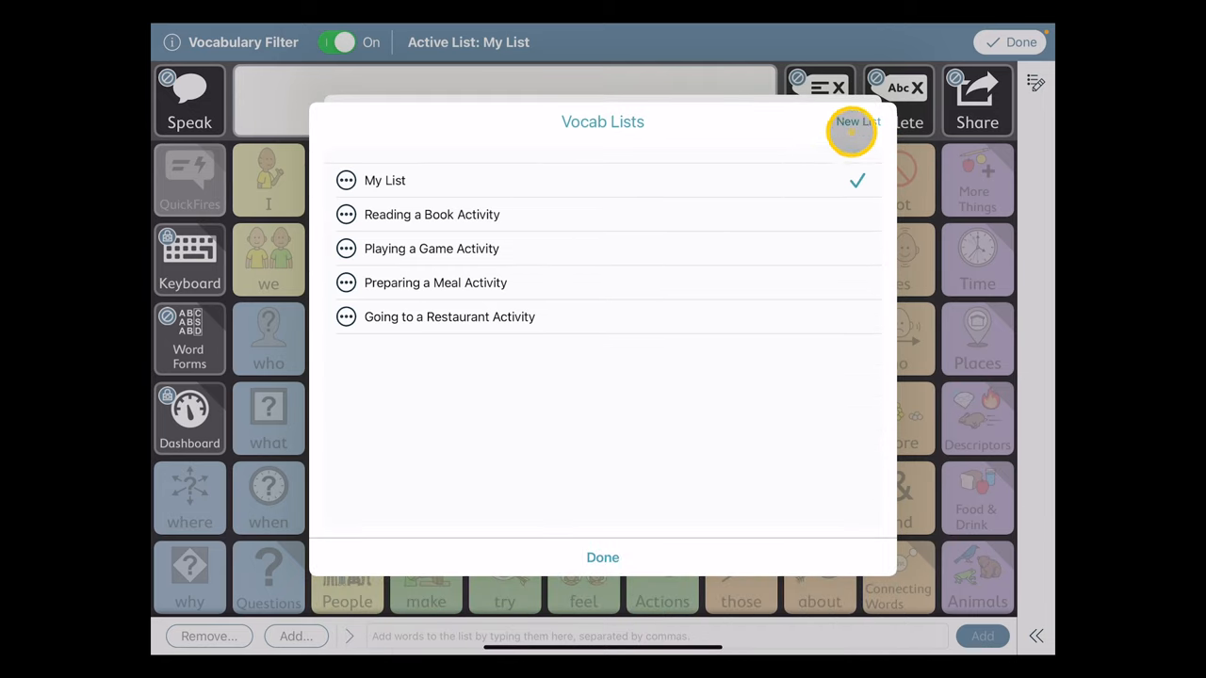
pyautogui.click(856, 121)
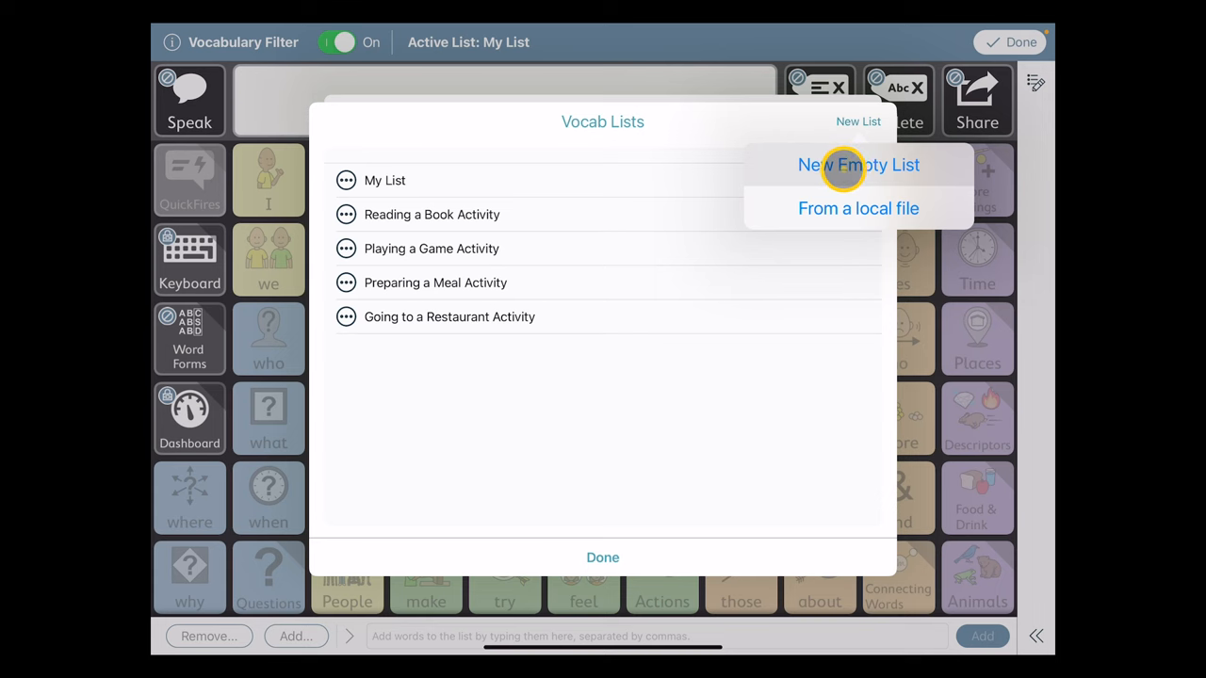
pyautogui.click(857, 164)
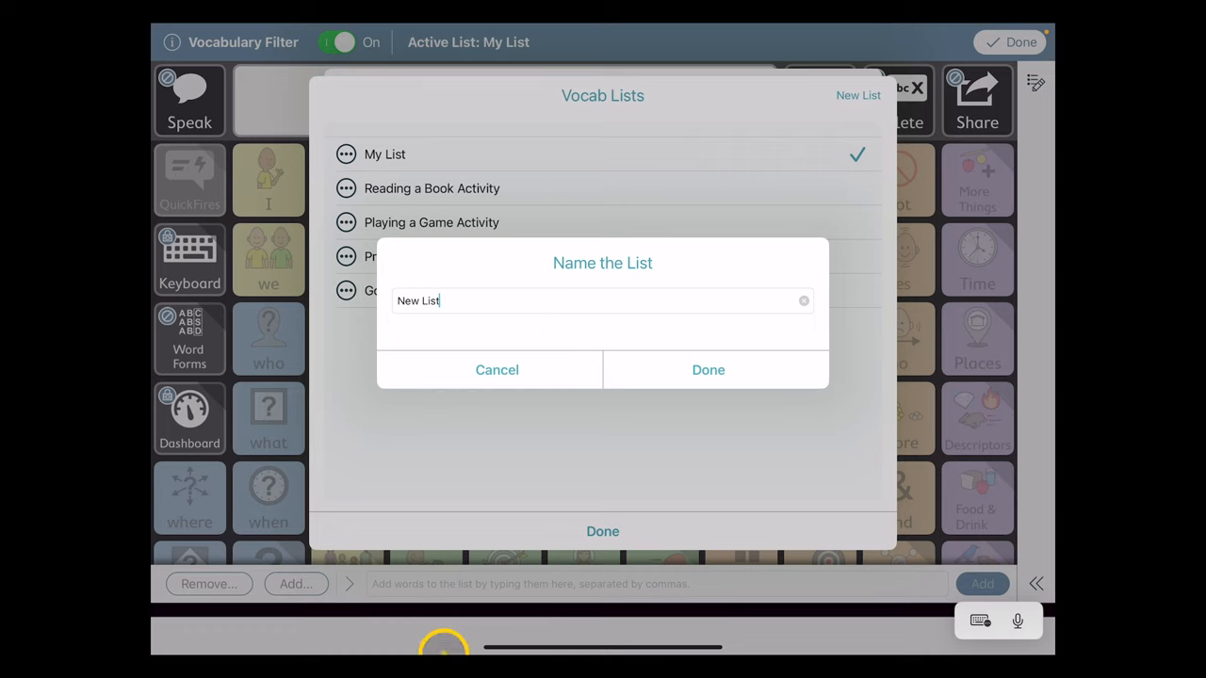
# Name the new list 'making play choices' and confirm it as the active list.
pyautogui.click(980, 620)
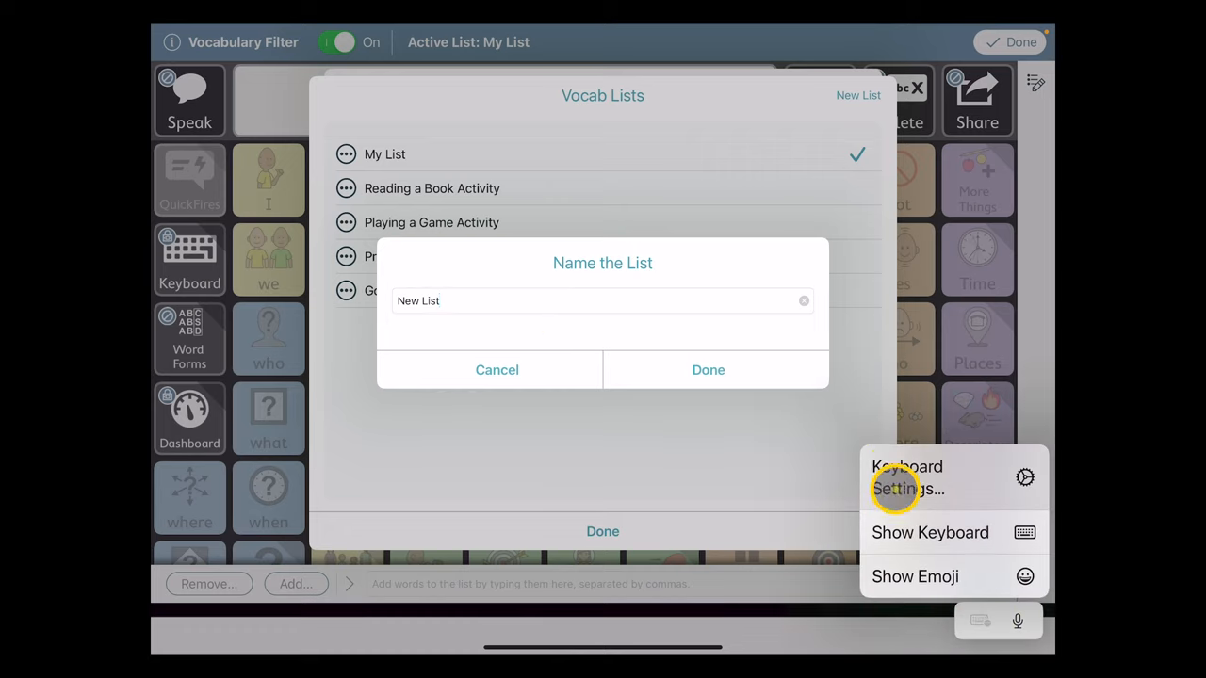
pyautogui.click(931, 531)
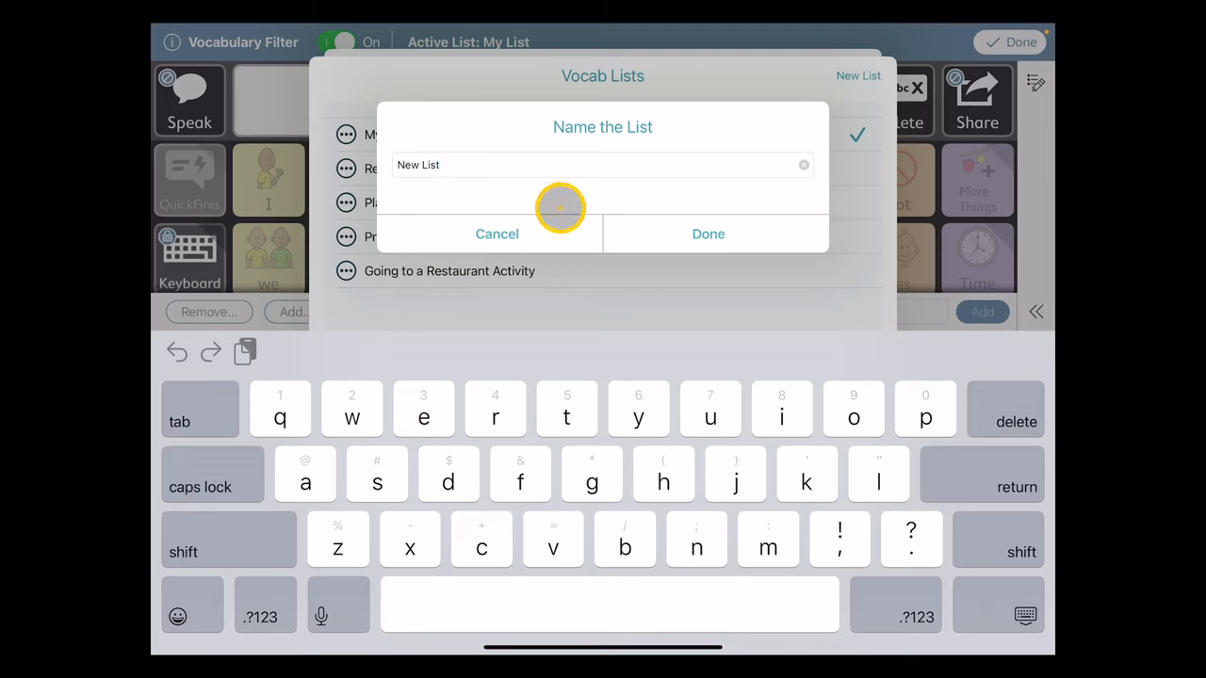
pyautogui.click(1006, 409)
pyautogui.write('making play choices')
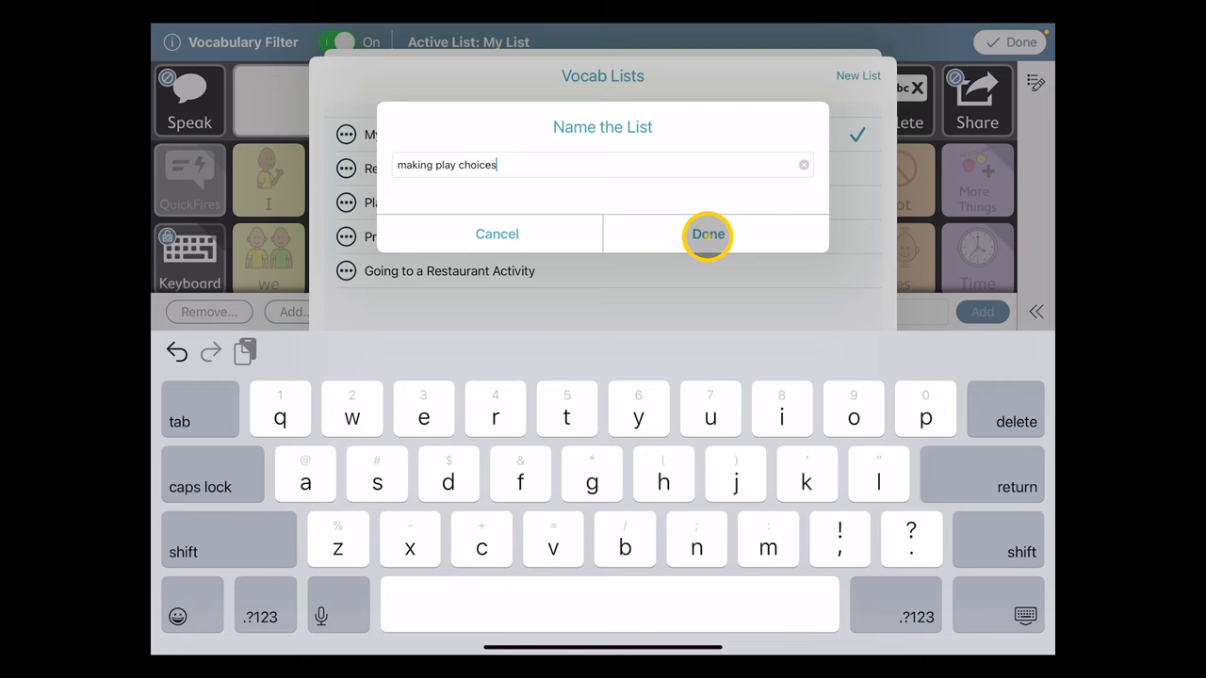
pyautogui.click(708, 233)
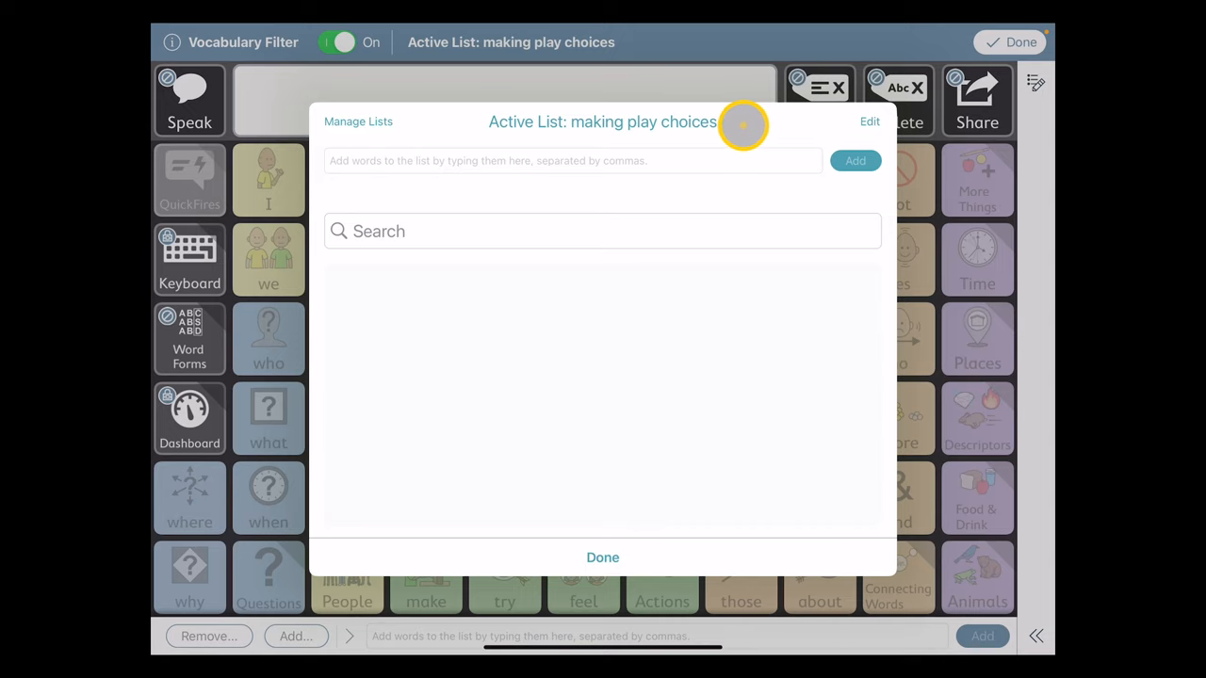
pyautogui.moveTo(701, 123)
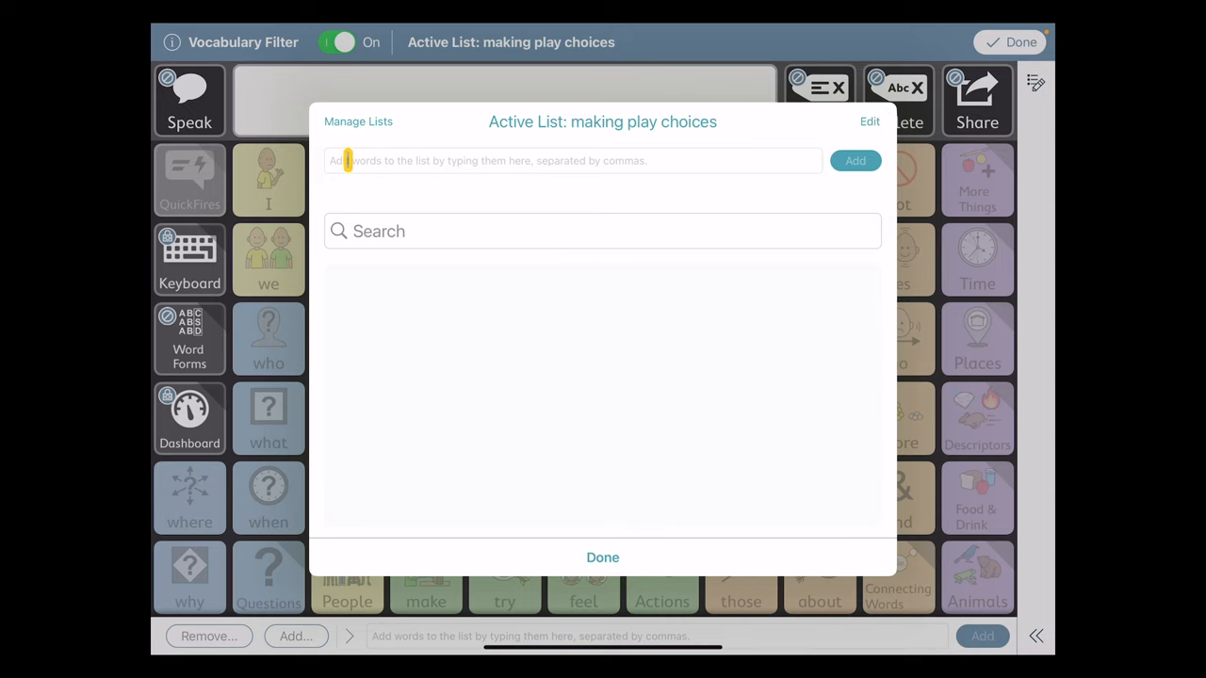
# Enter the first words of the batch, including I, want, that and don't with its apostrophe.
pyautogui.click(573, 160)
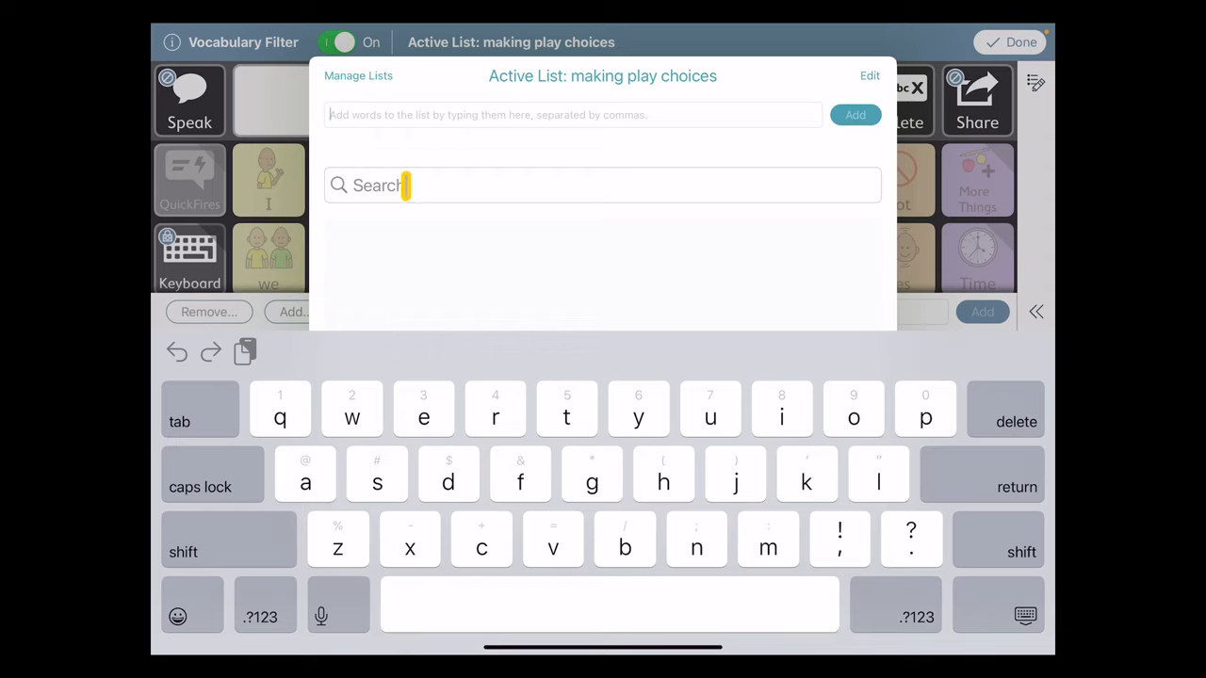
pyautogui.click(780, 416)
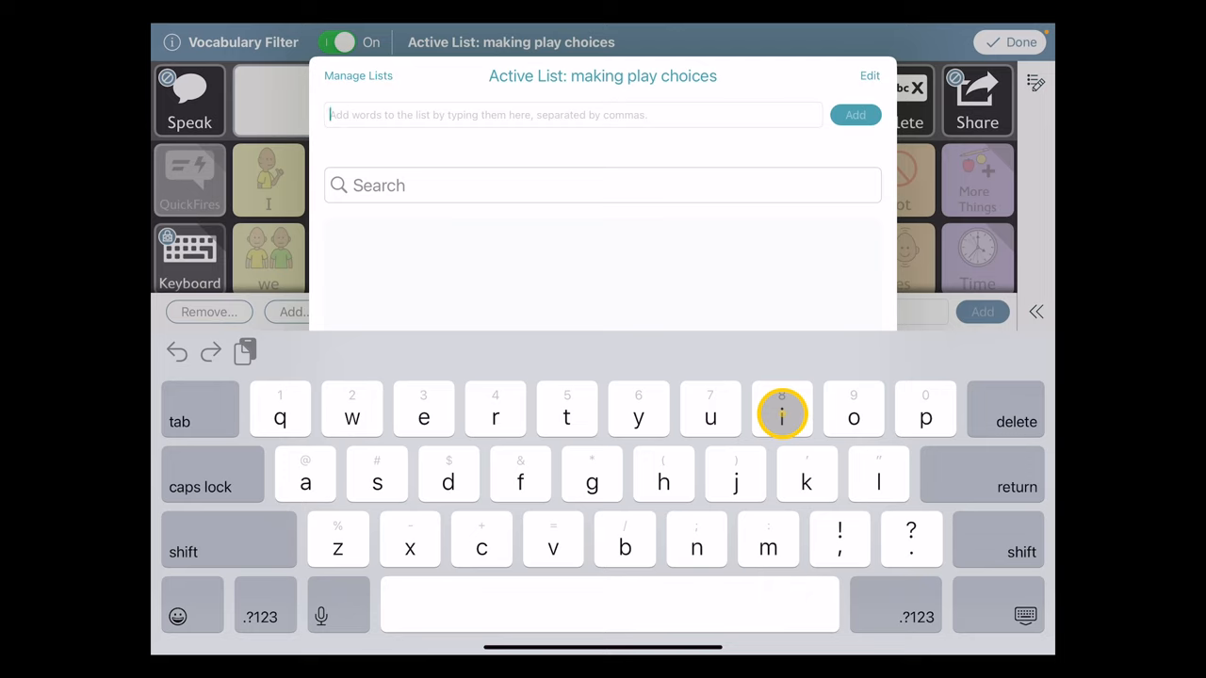
pyautogui.write('i,')
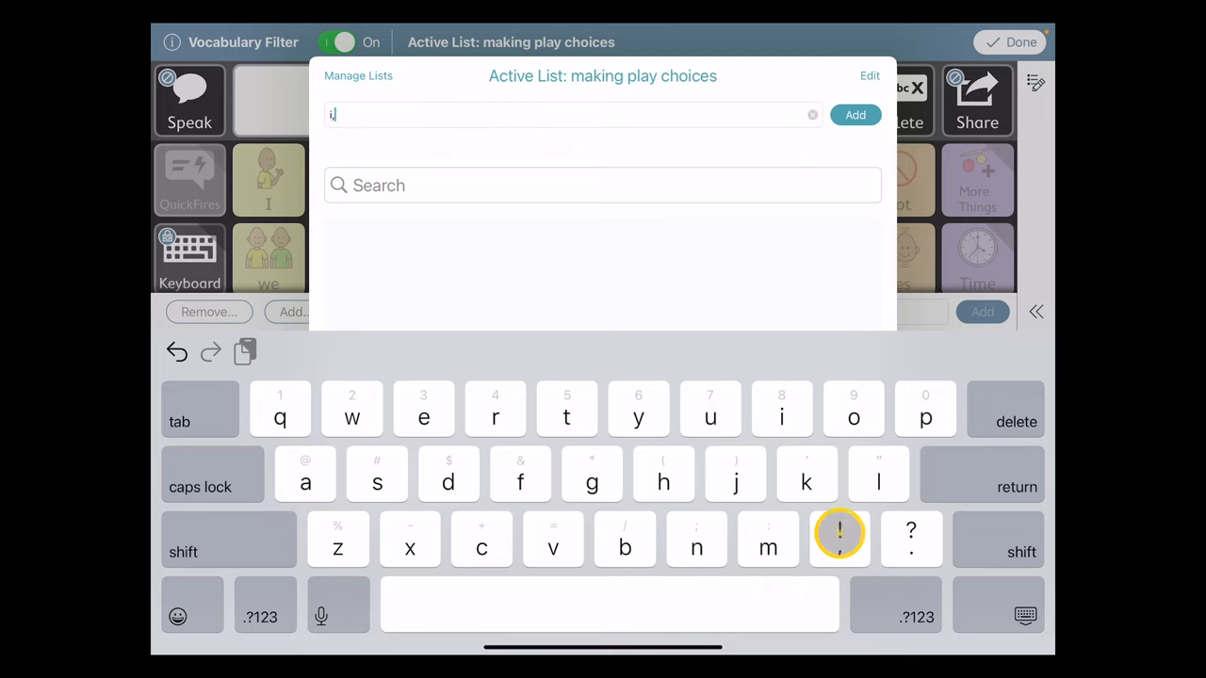
pyautogui.write('ant,that,do')
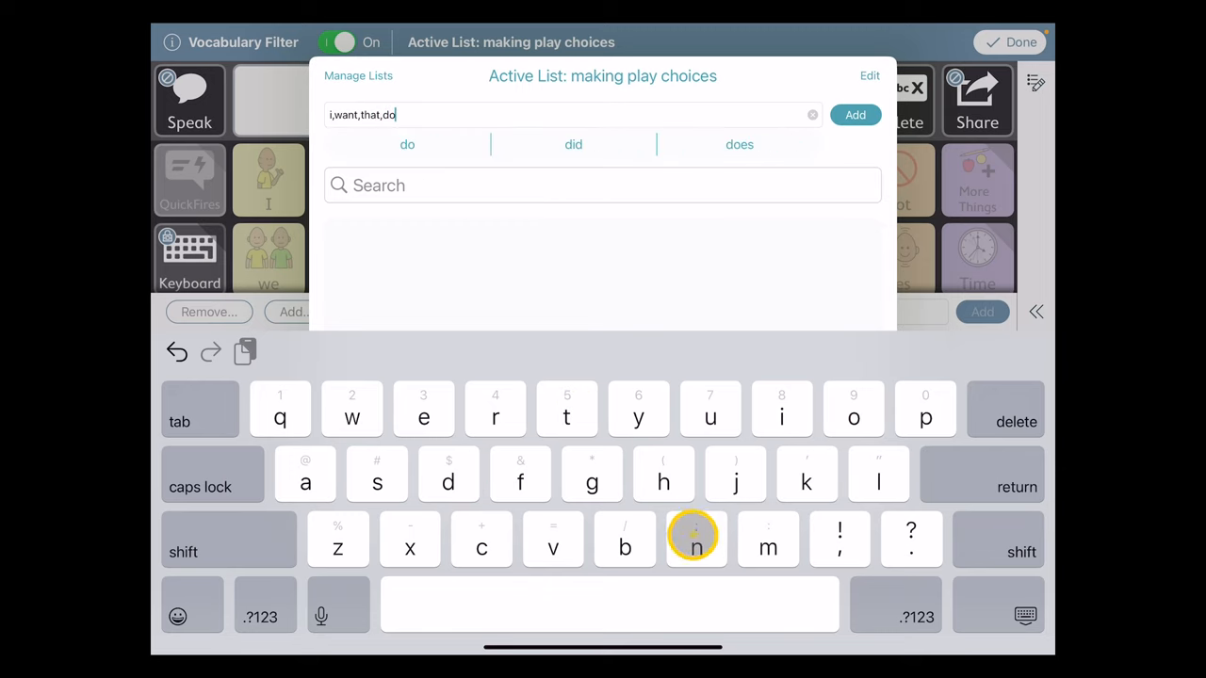
pyautogui.click(697, 539)
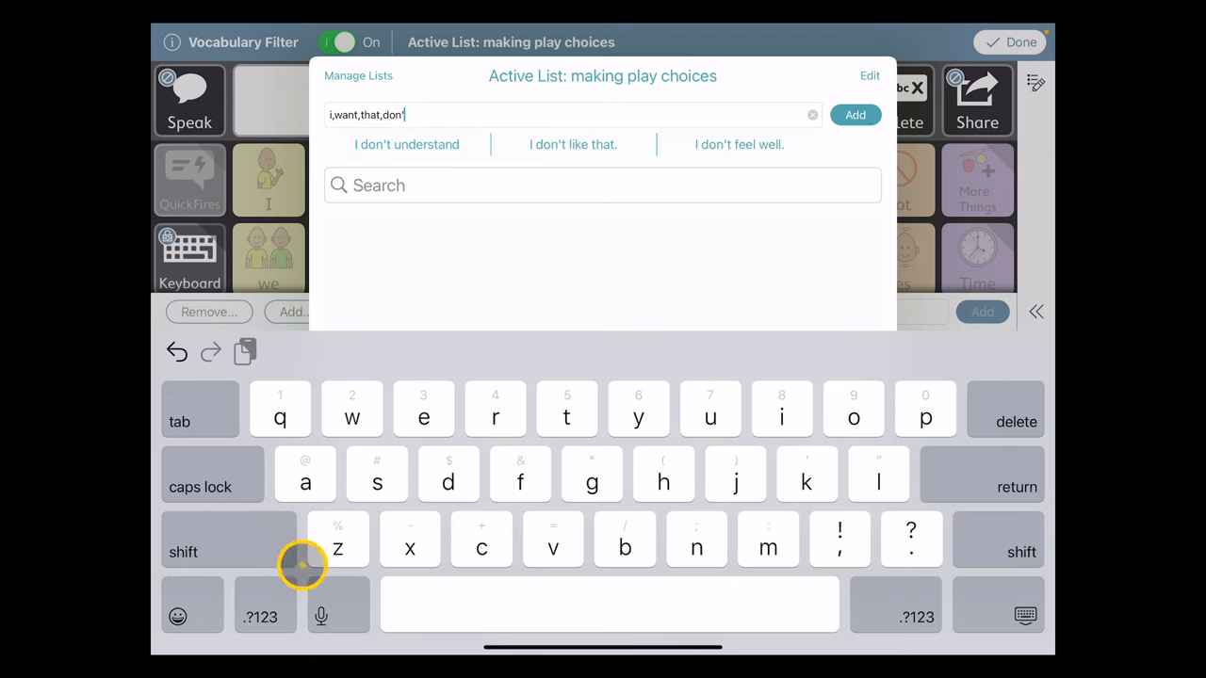
pyautogui.click(839, 552)
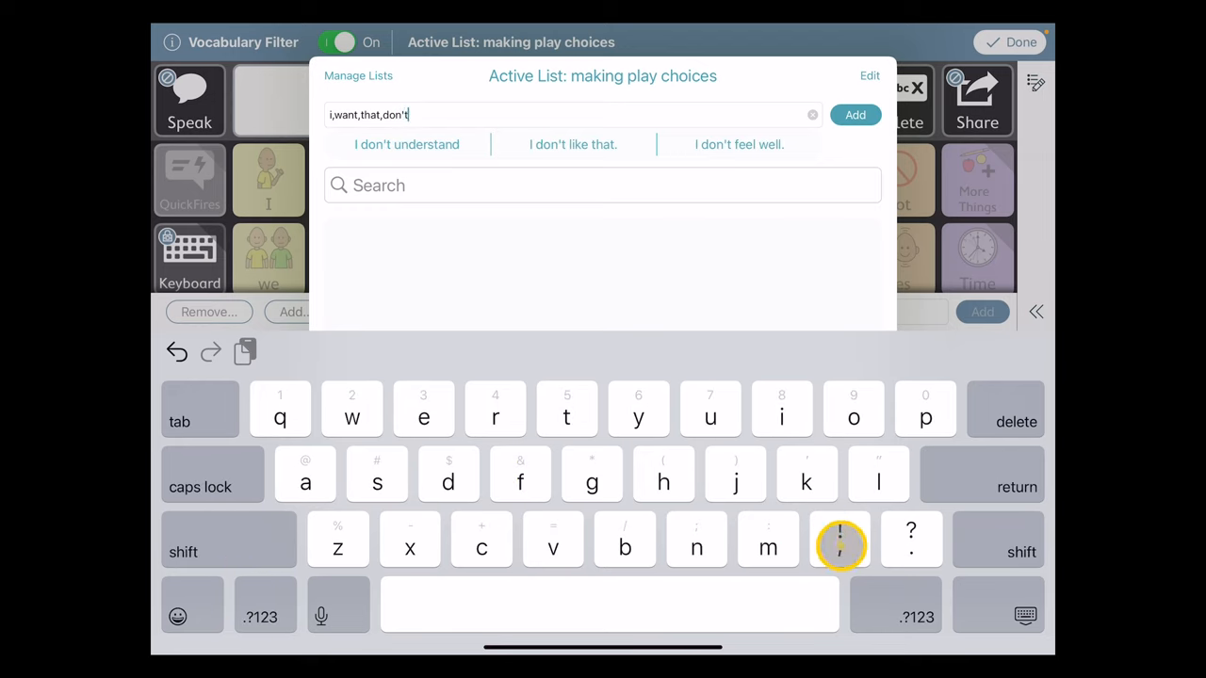
pyautogui.click(840, 539)
pyautogui.write(',som')
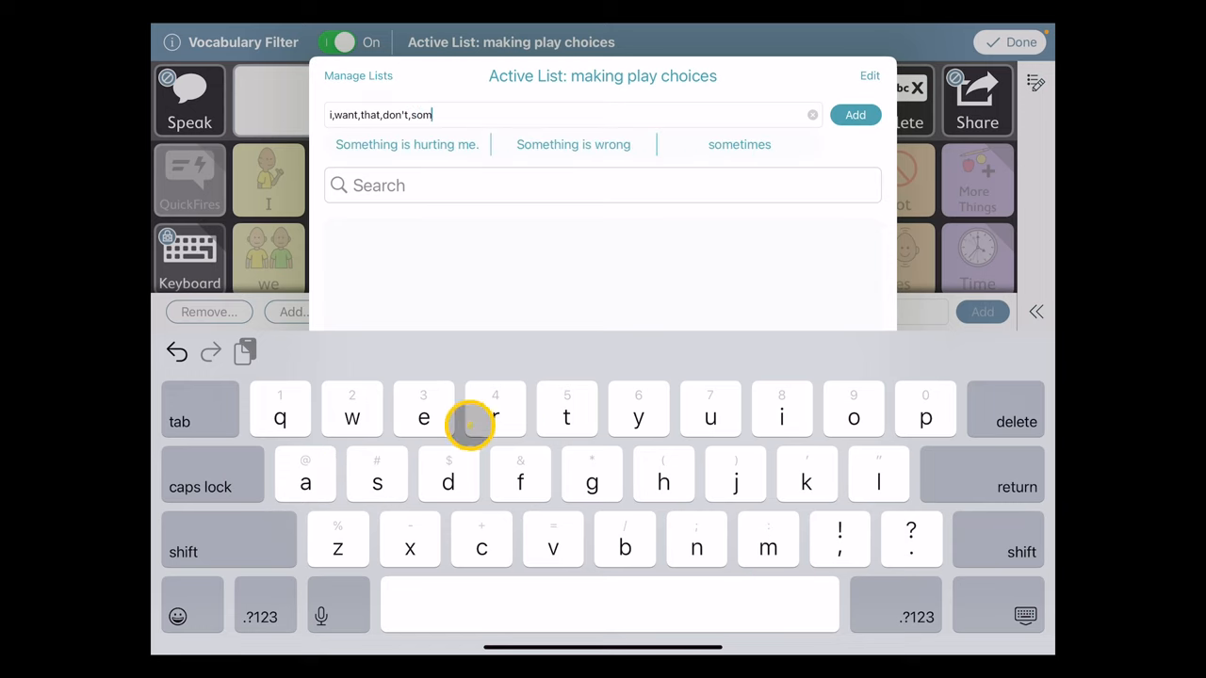
# Continue the comma-separated batch with something, else and the remaining words.
pyautogui.click(422, 418)
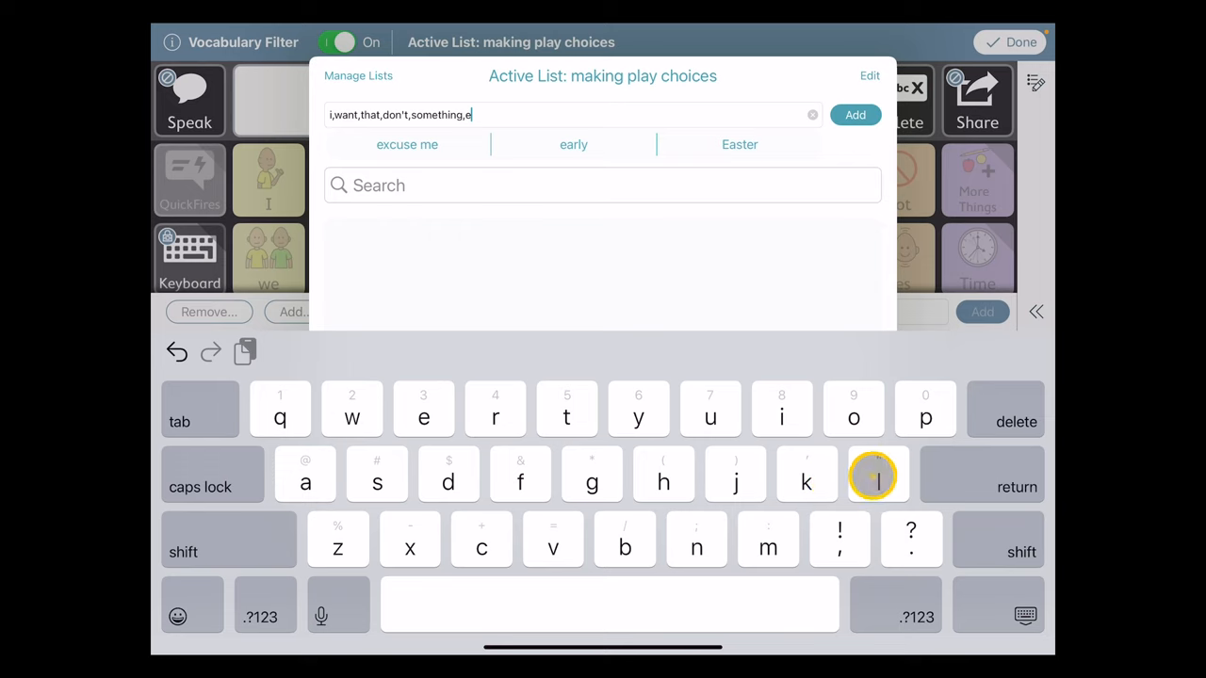
pyautogui.write('lse,no,yes,like,not,')
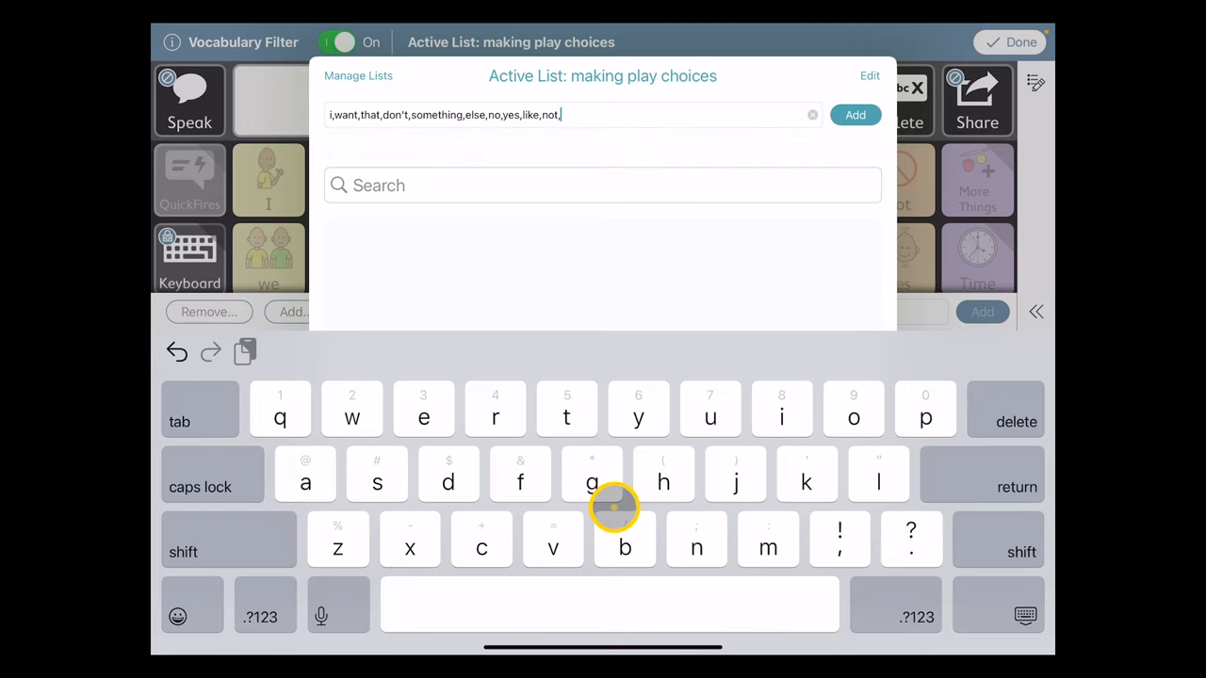
pyautogui.write('it,')
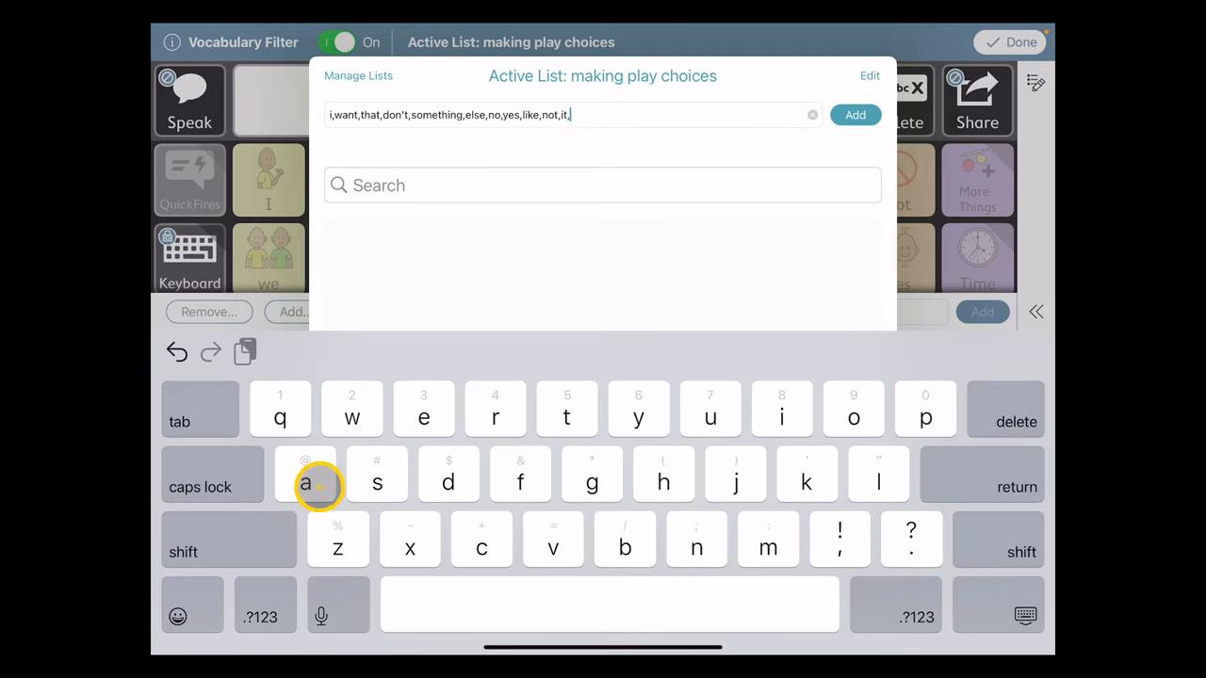
pyautogui.write('a')
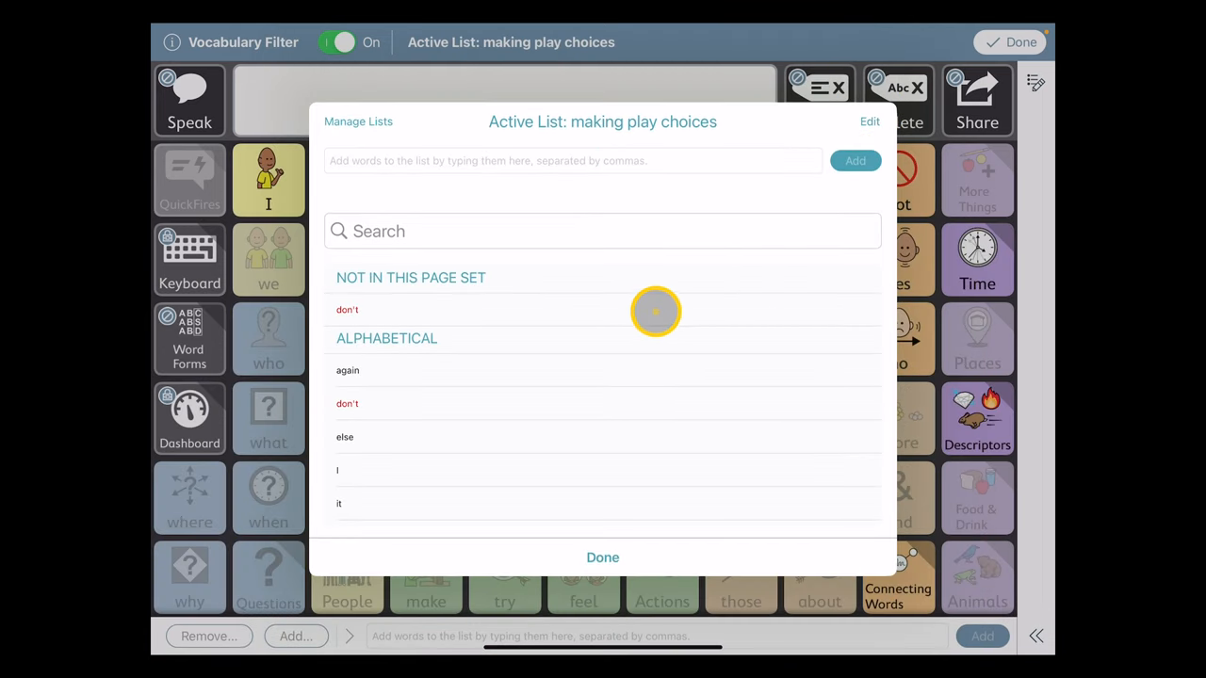
# Add the word 'do' to the making play choices list and close the list.
pyautogui.scroll(-3)
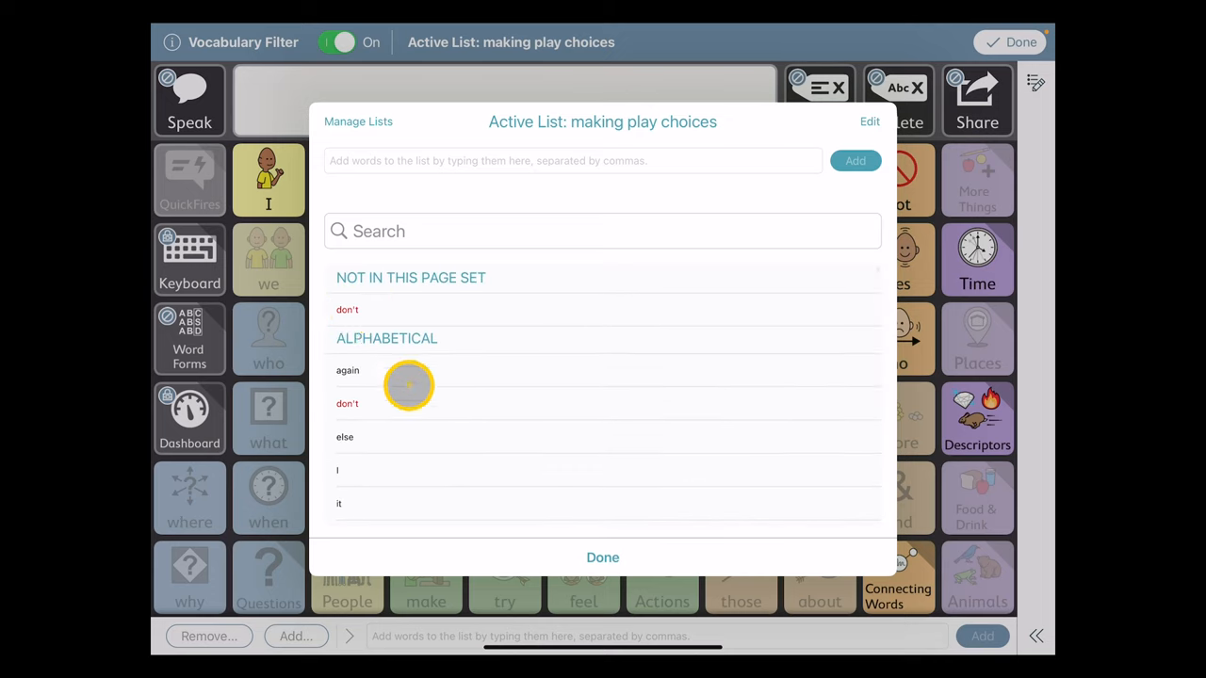
pyautogui.moveTo(490, 291)
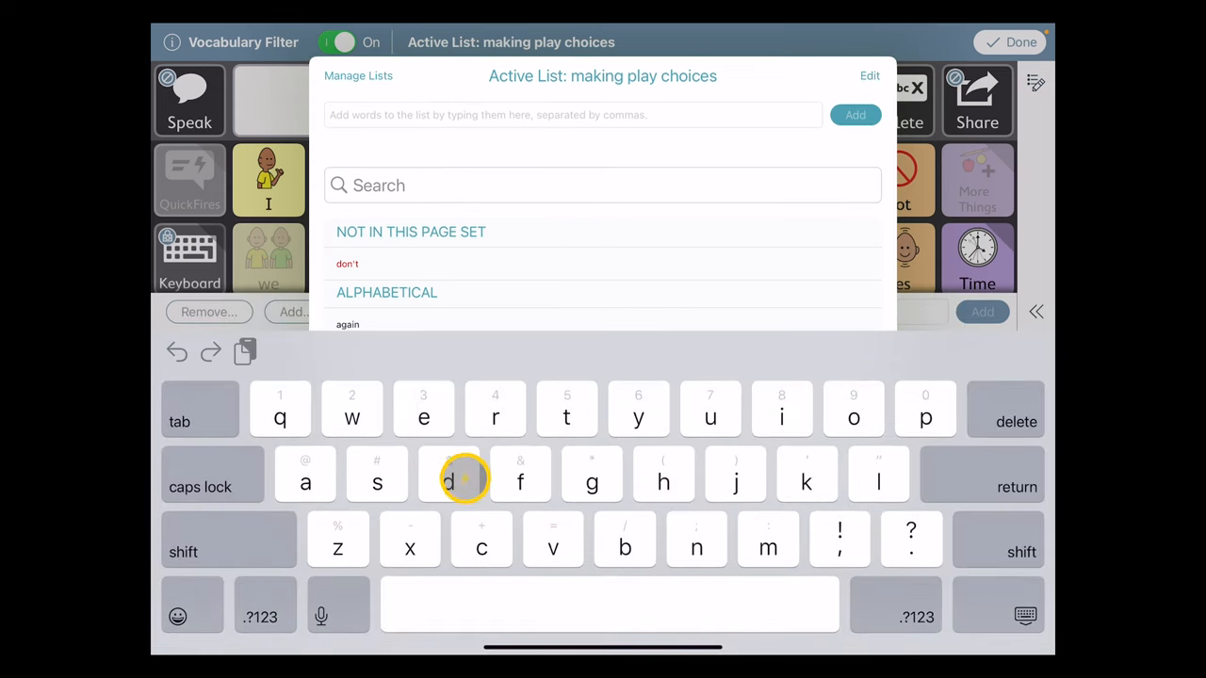
pyautogui.write('o')
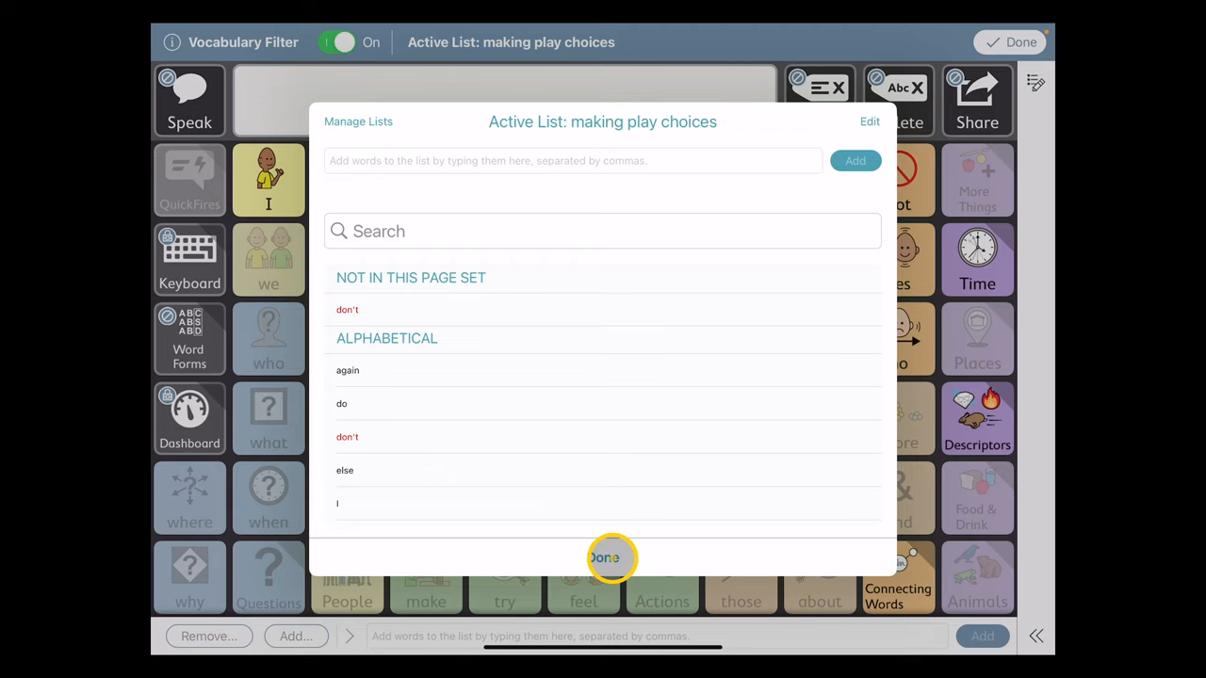
pyautogui.click(603, 558)
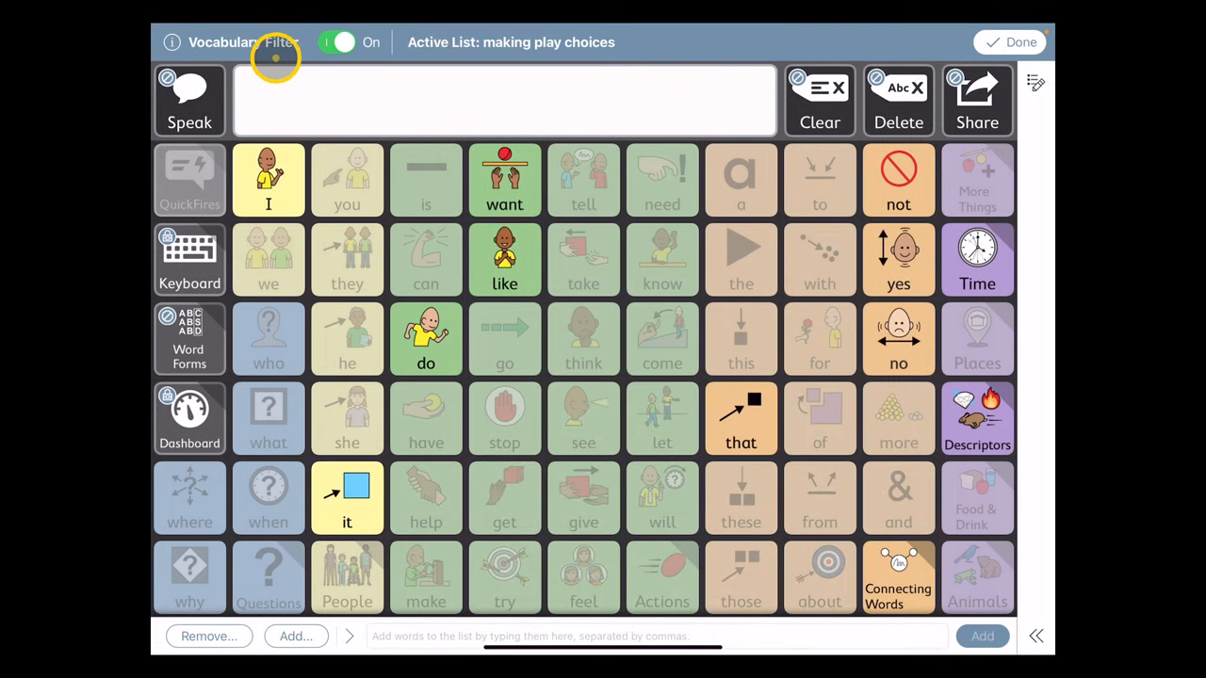
pyautogui.moveTo(1040, 139)
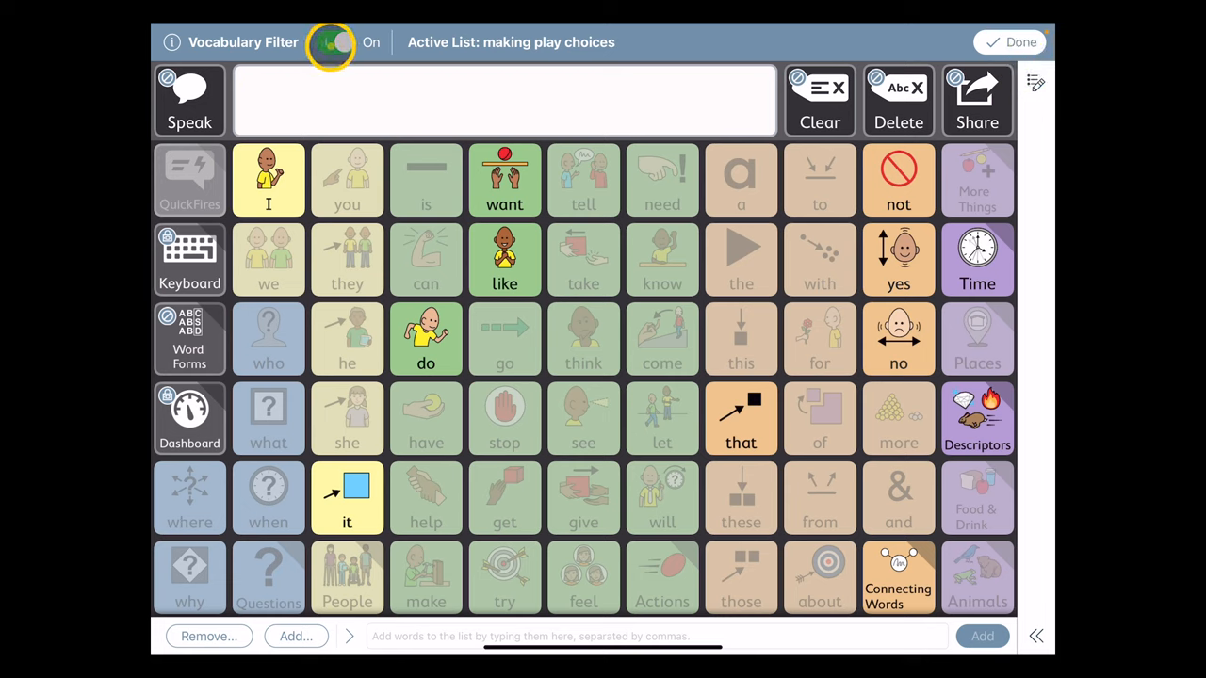
# Exit filter editing so the Home Page shows only the making play choices words.
pyautogui.click(337, 41)
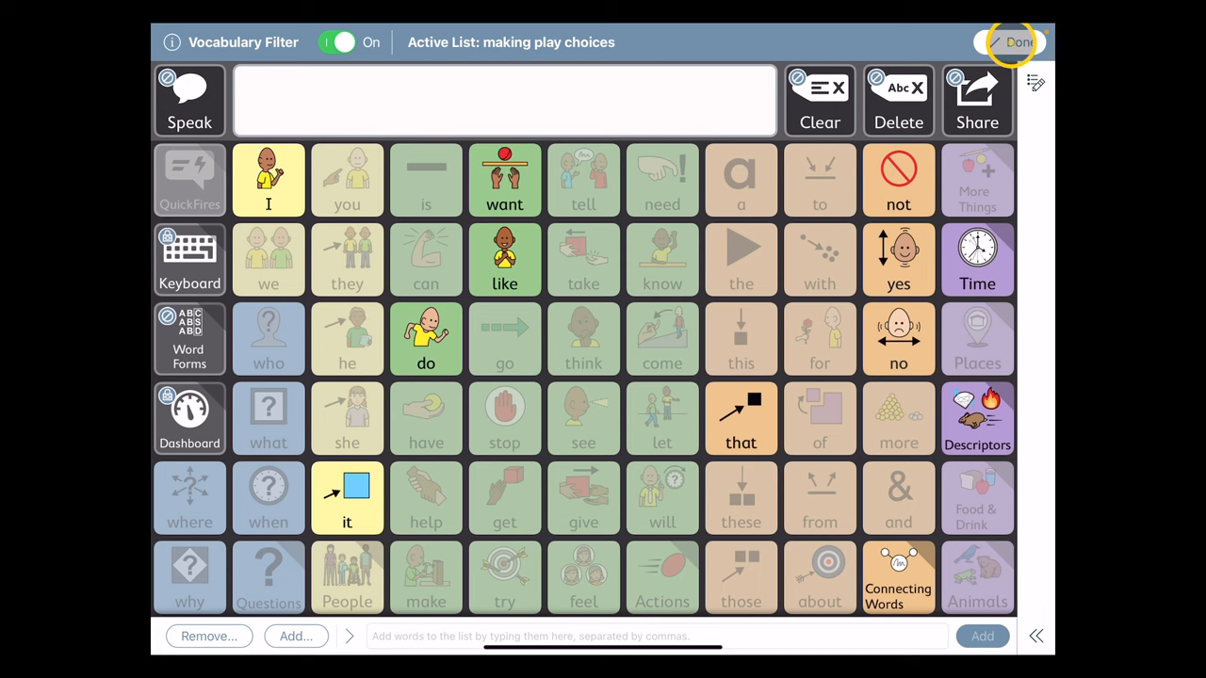
pyautogui.click(1018, 41)
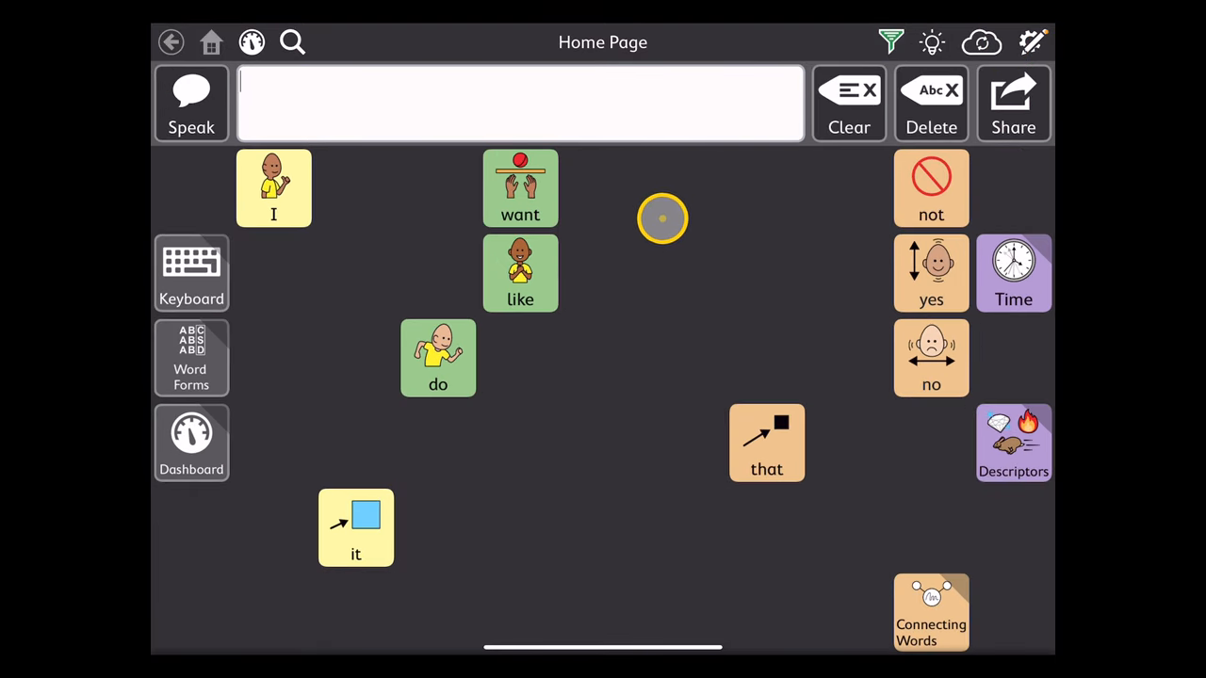
# Build 'I want that something else' using Descriptors > Amounts for something else.
pyautogui.click(273, 188)
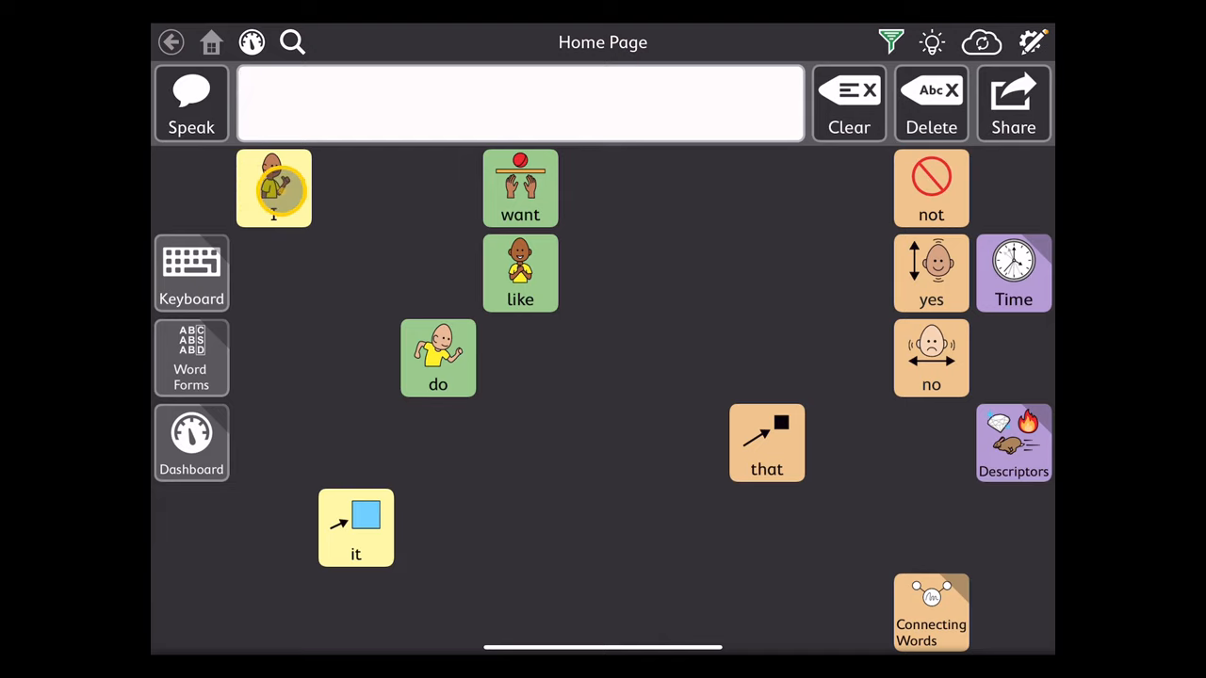
pyautogui.click(273, 189)
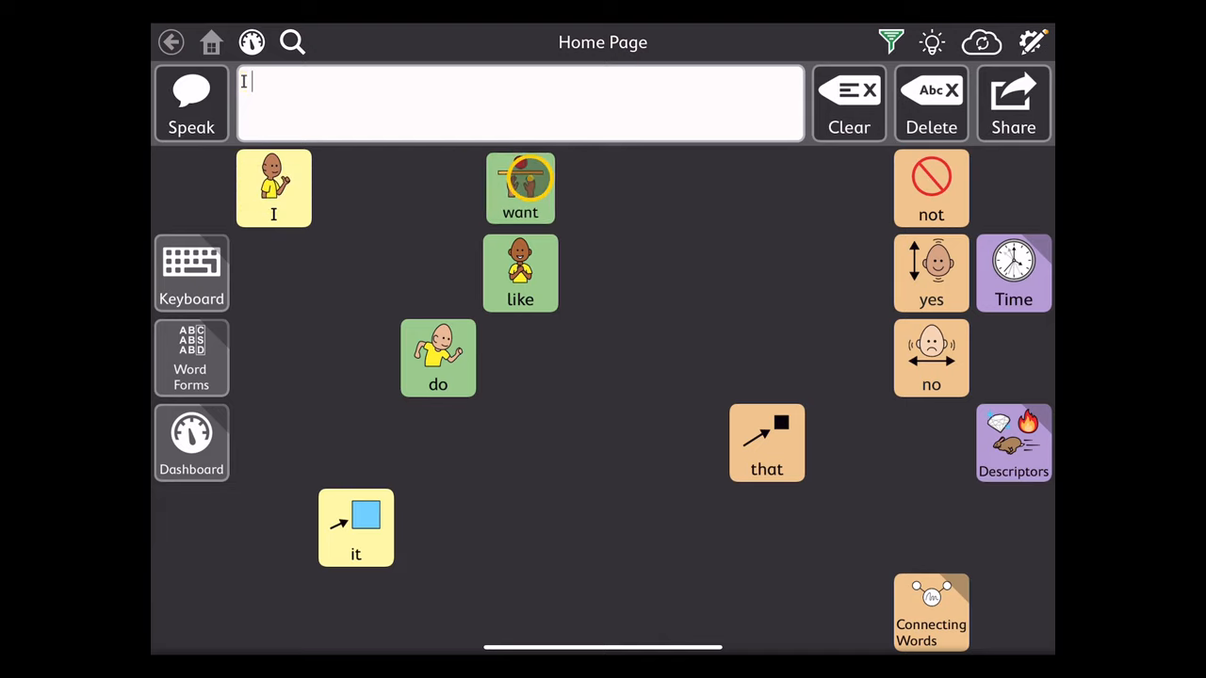
pyautogui.click(767, 443)
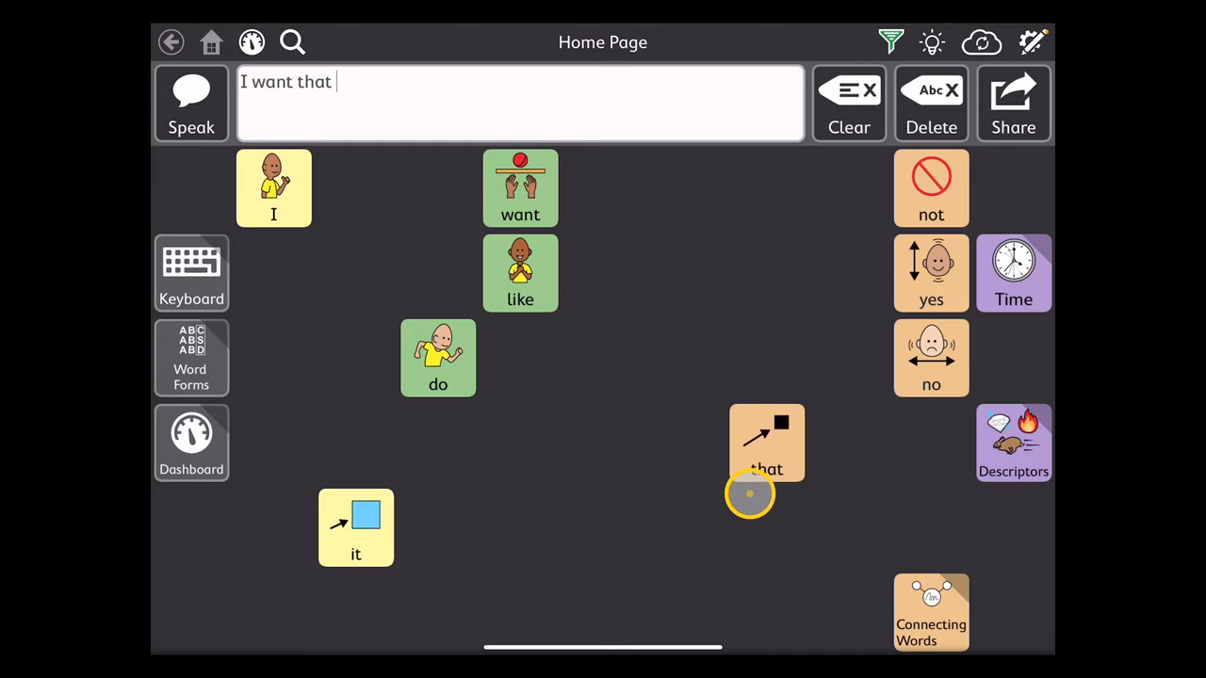
pyautogui.click(1014, 443)
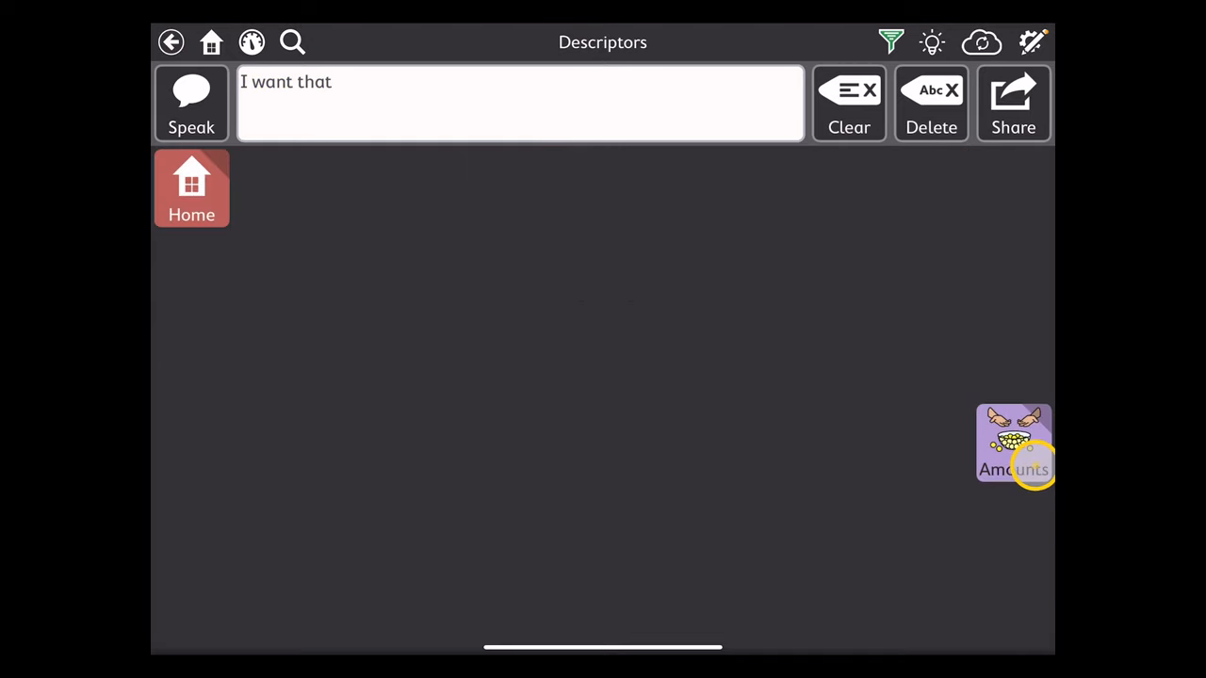
pyautogui.click(1014, 445)
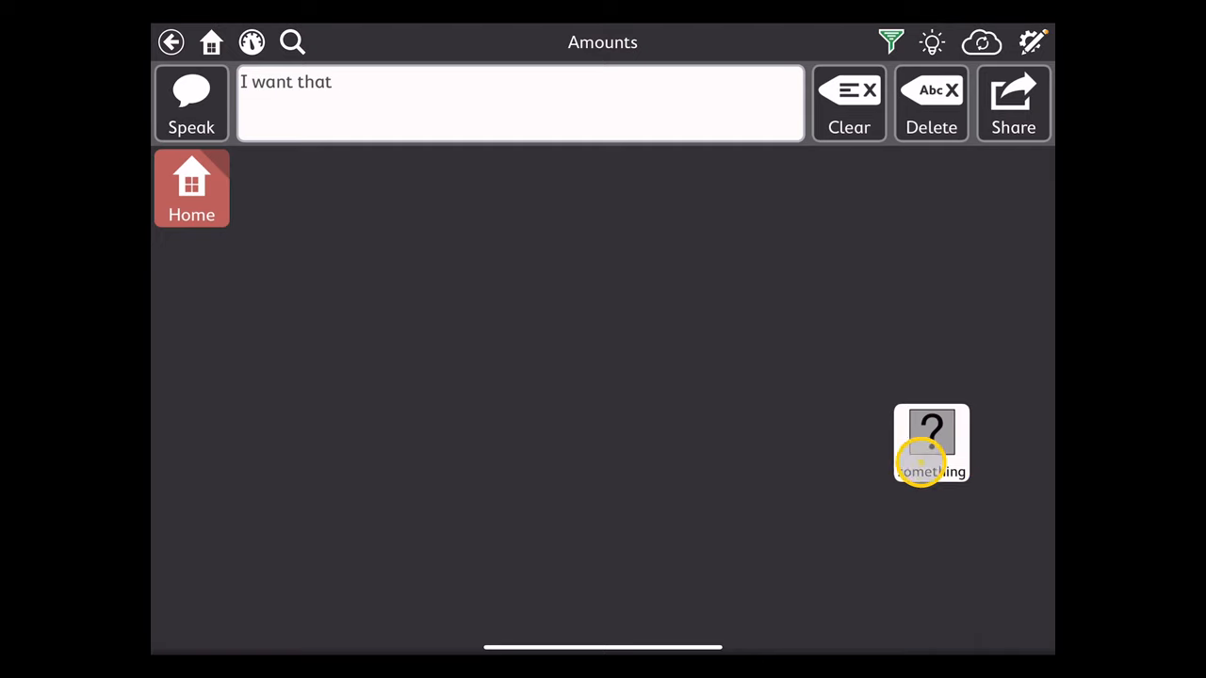
pyautogui.click(930, 444)
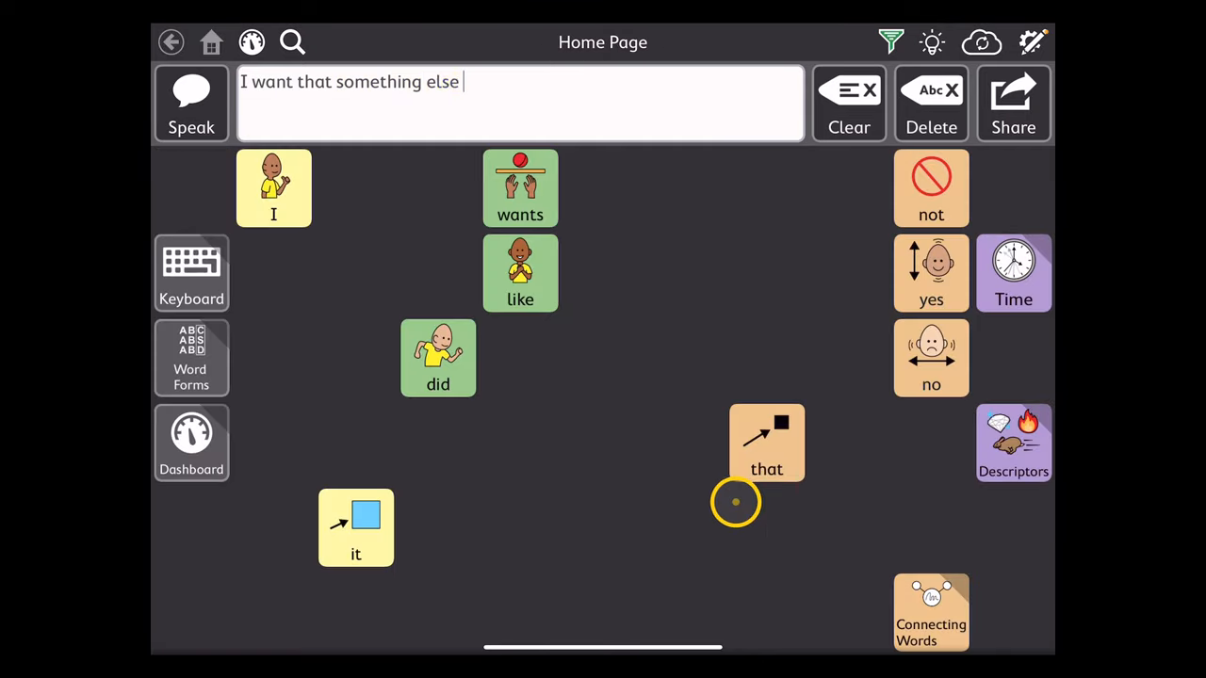
# Finish the message with 'not that'.
pyautogui.click(931, 188)
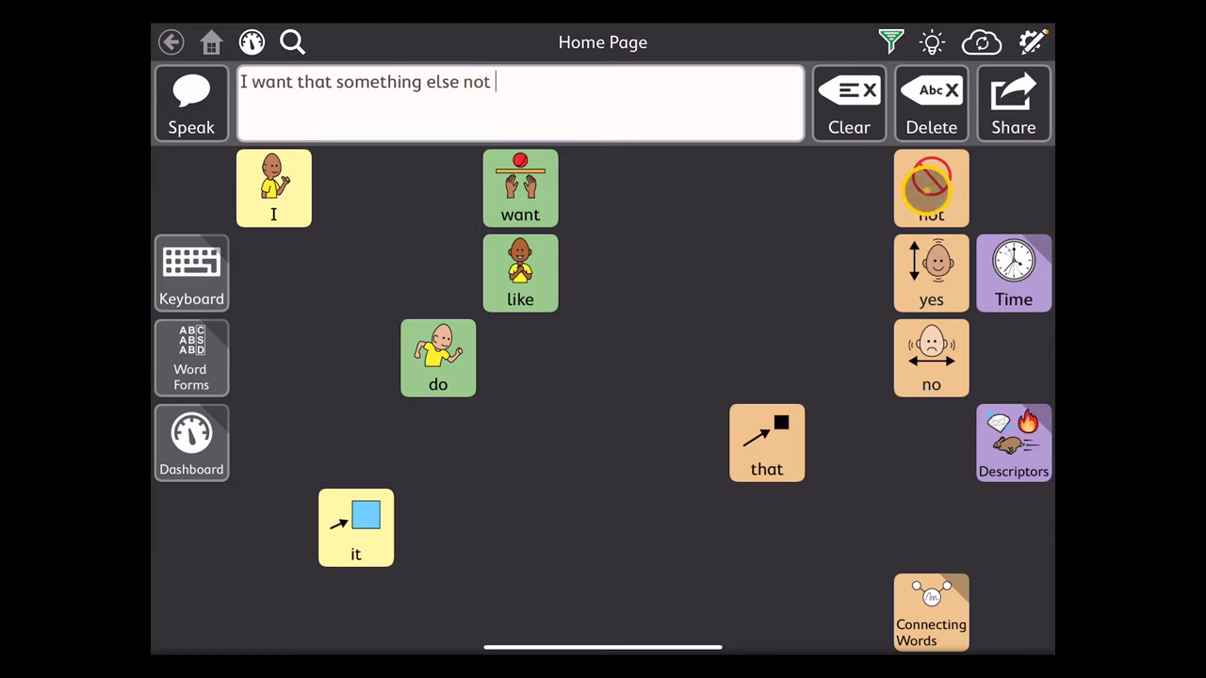
pyautogui.click(765, 443)
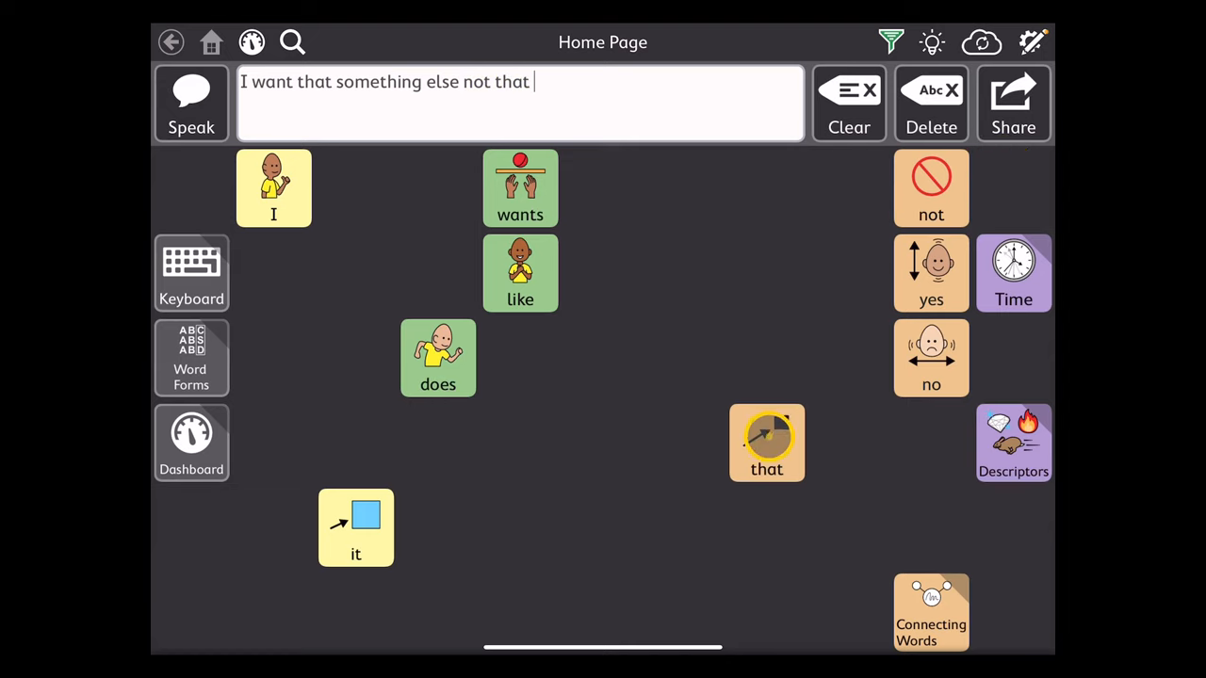
pyautogui.click(765, 442)
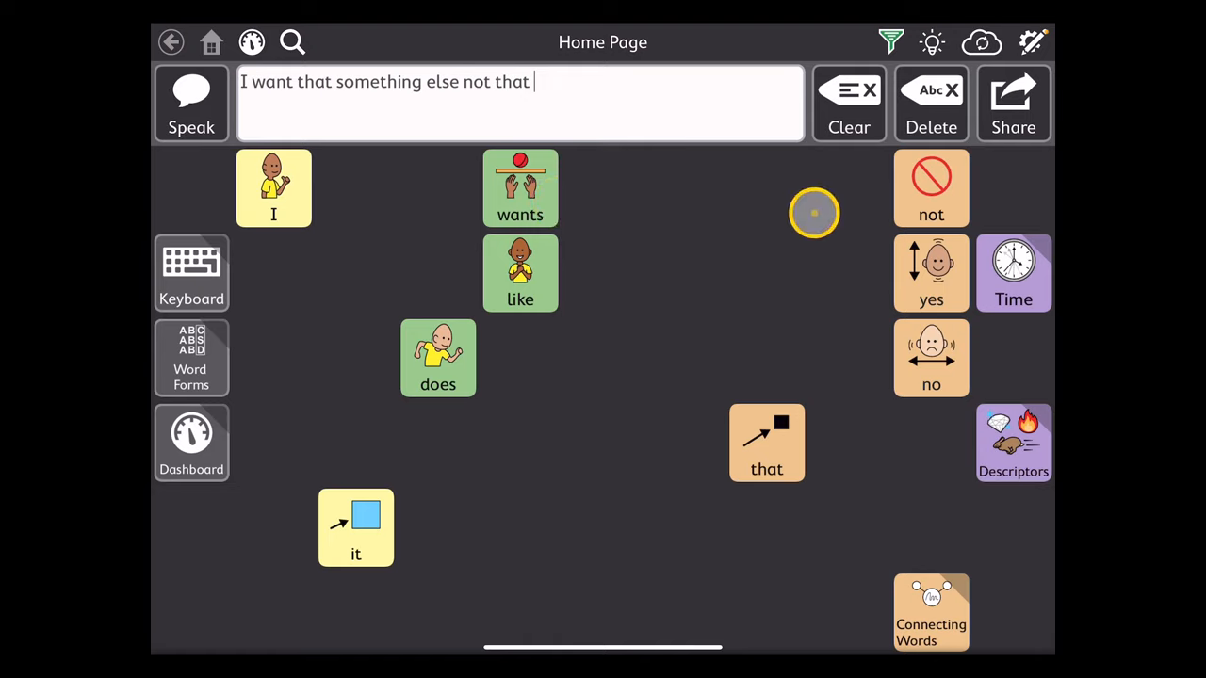
pyautogui.moveTo(724, 170)
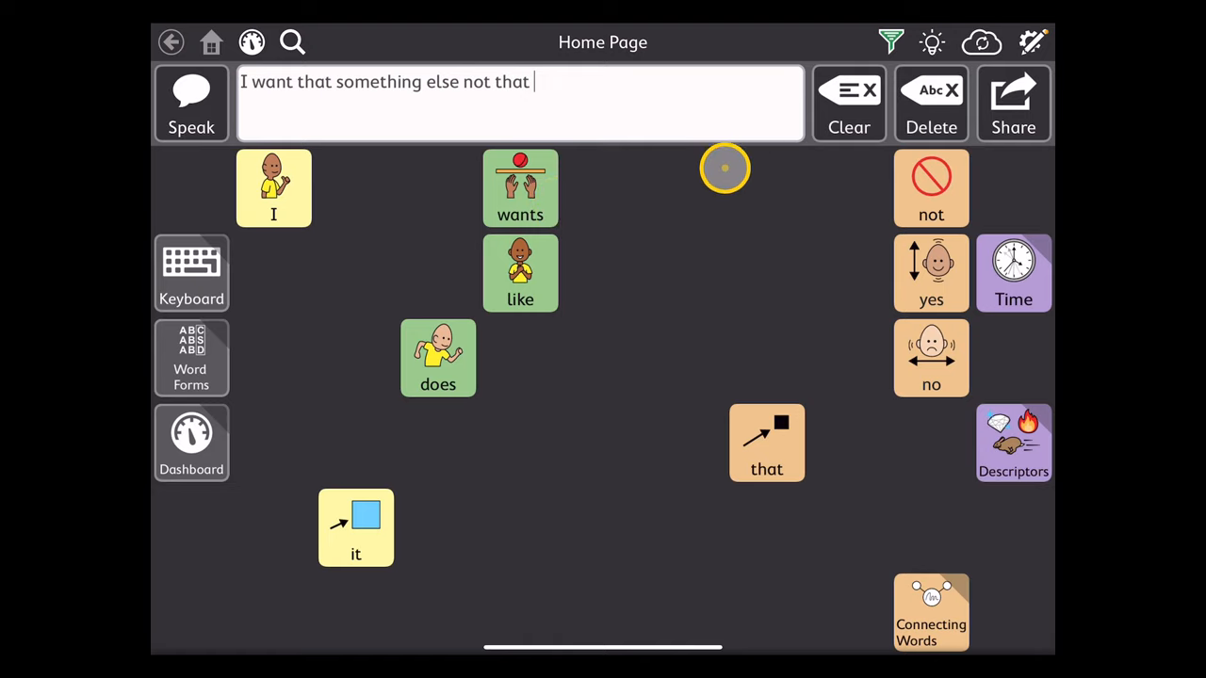
pyautogui.moveTo(739, 222)
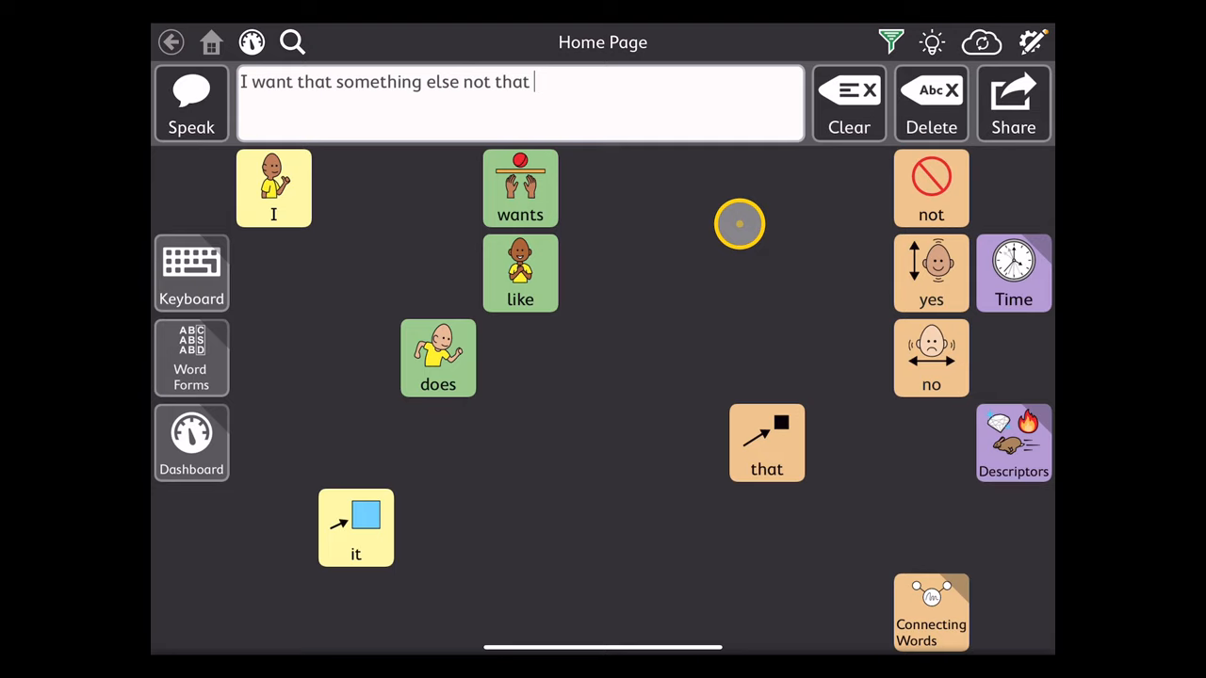
pyautogui.moveTo(748, 222)
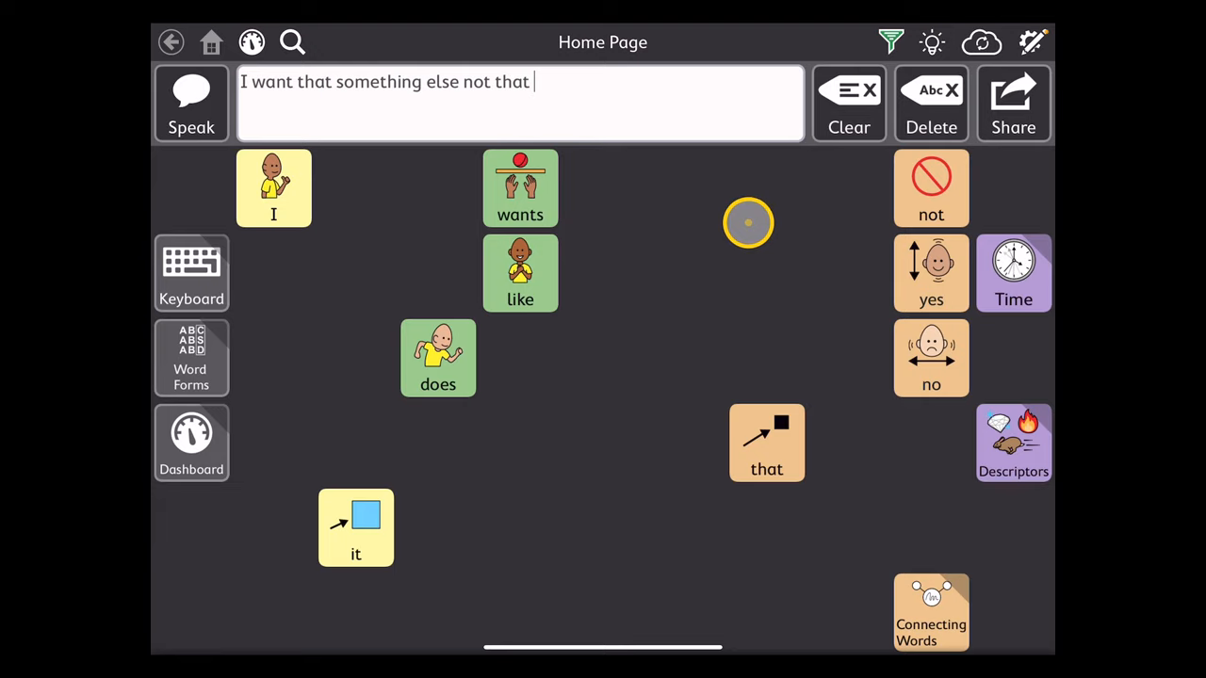
pyautogui.moveTo(765, 193)
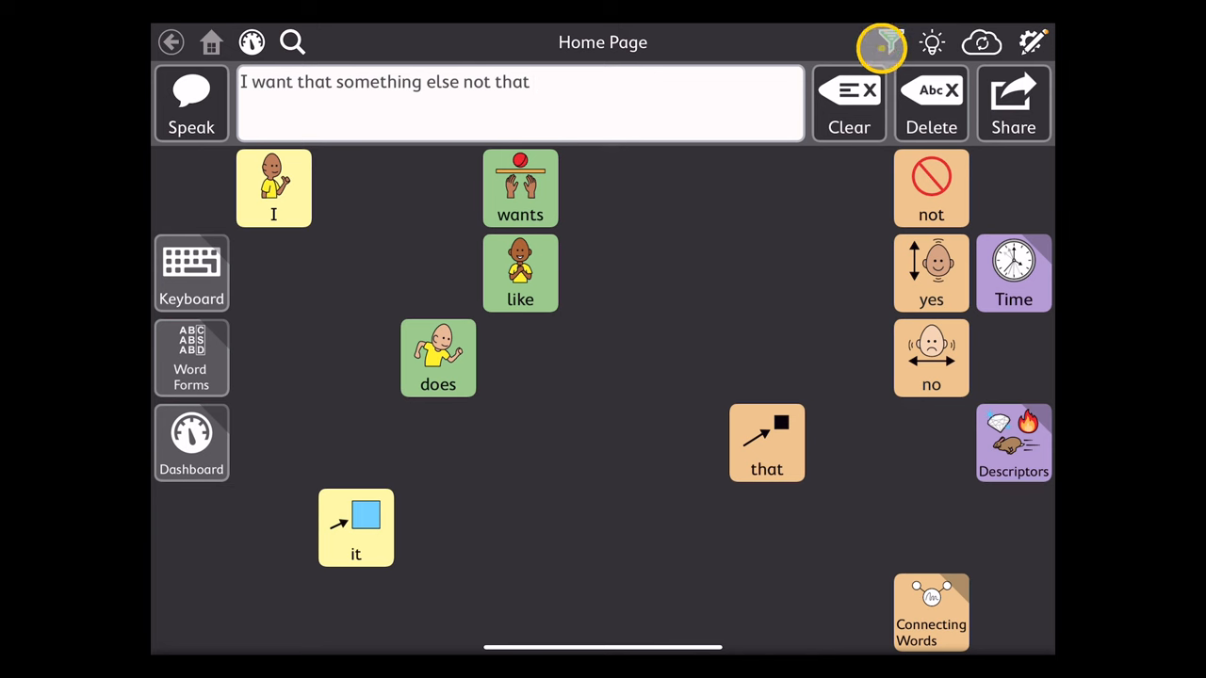
# Switch the Vocabulary Filter off so the full vocabulary returns.
pyautogui.click(881, 41)
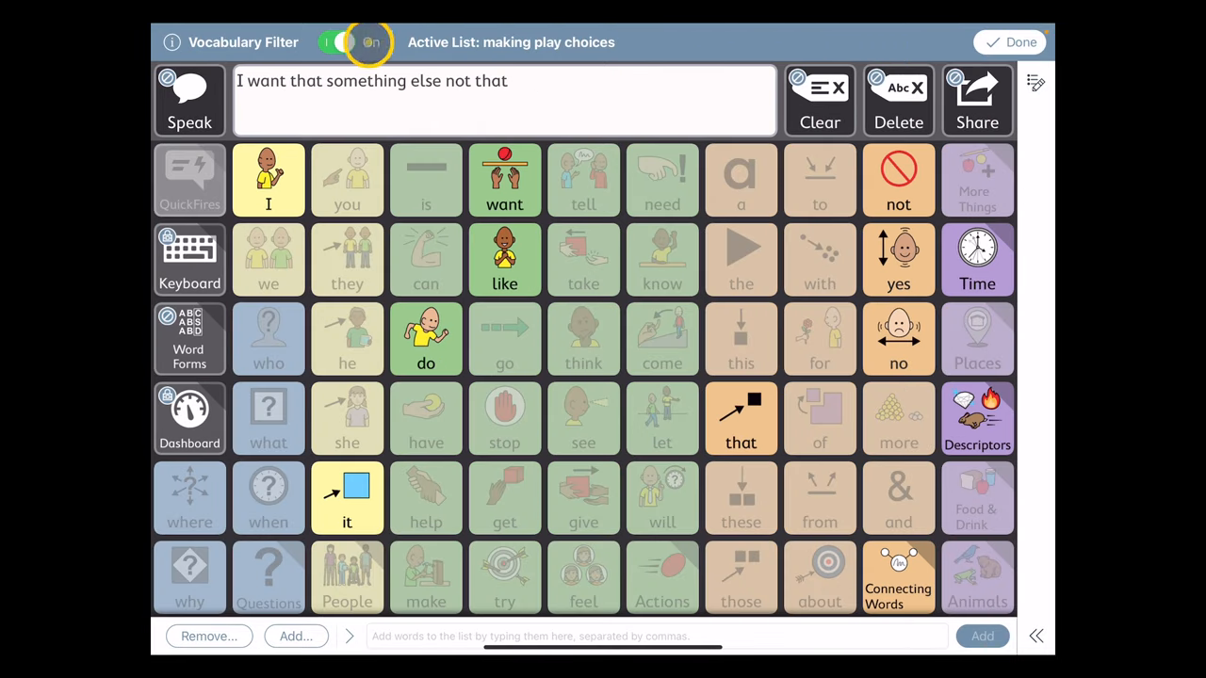
pyautogui.click(347, 41)
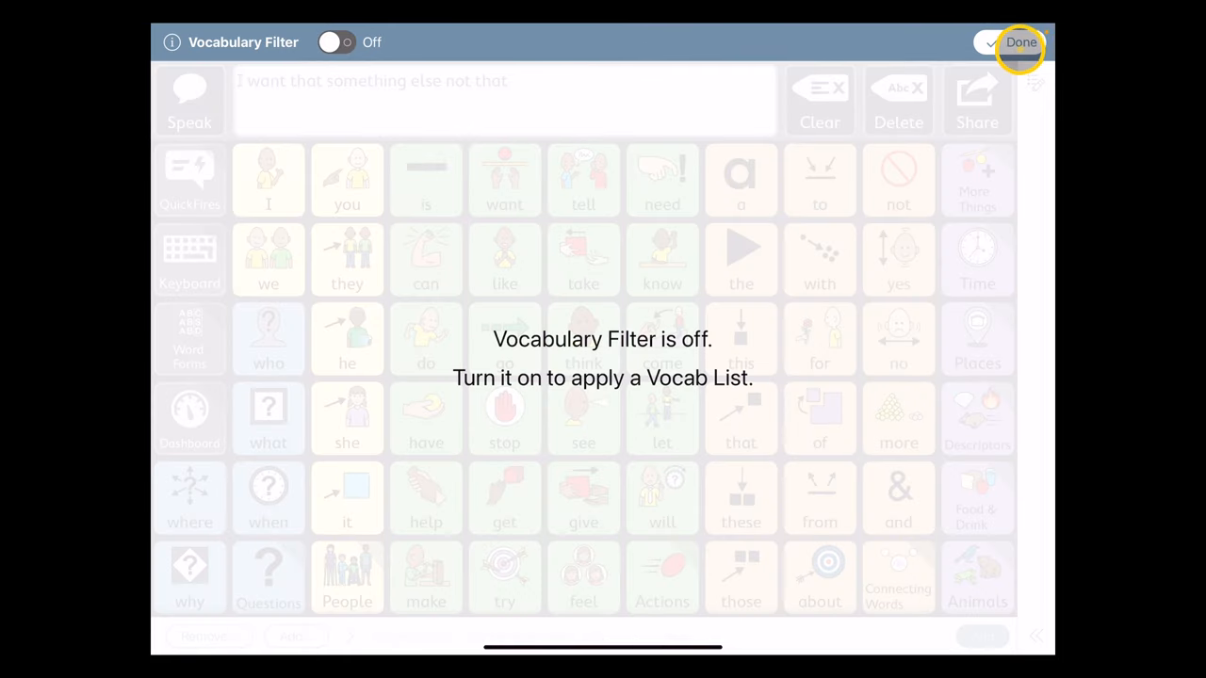
pyautogui.click(1021, 42)
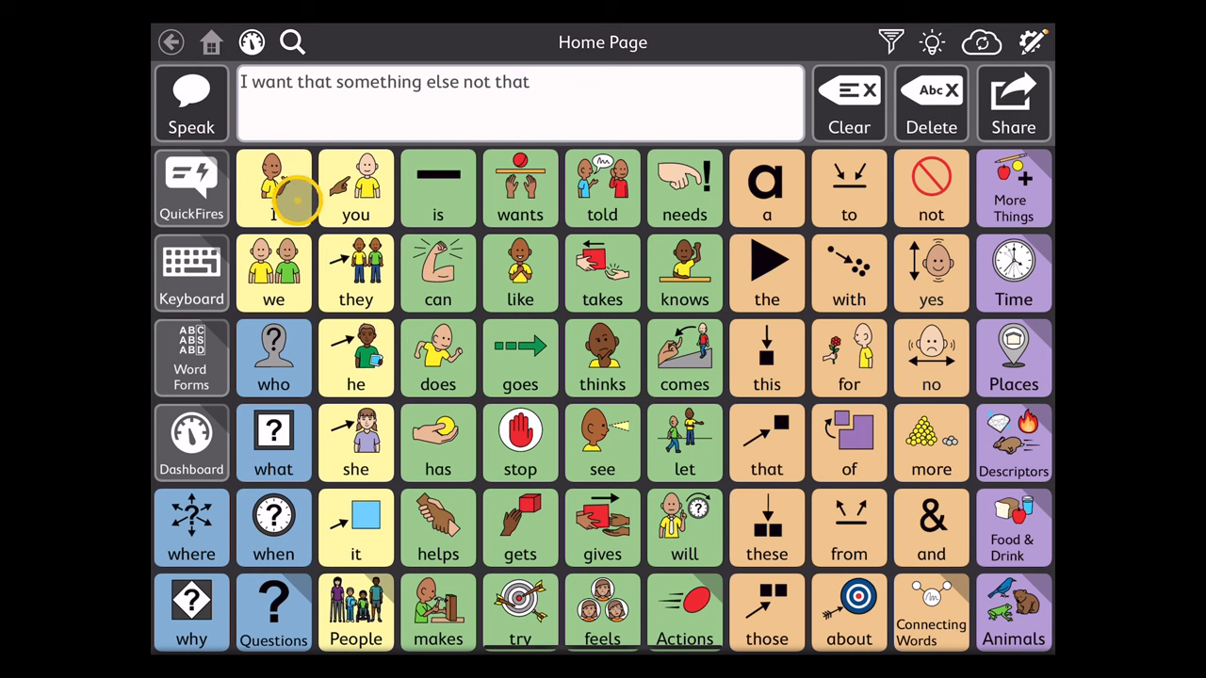
# Extend the message with the words 'I do' from the full vocabulary.
pyautogui.click(273, 188)
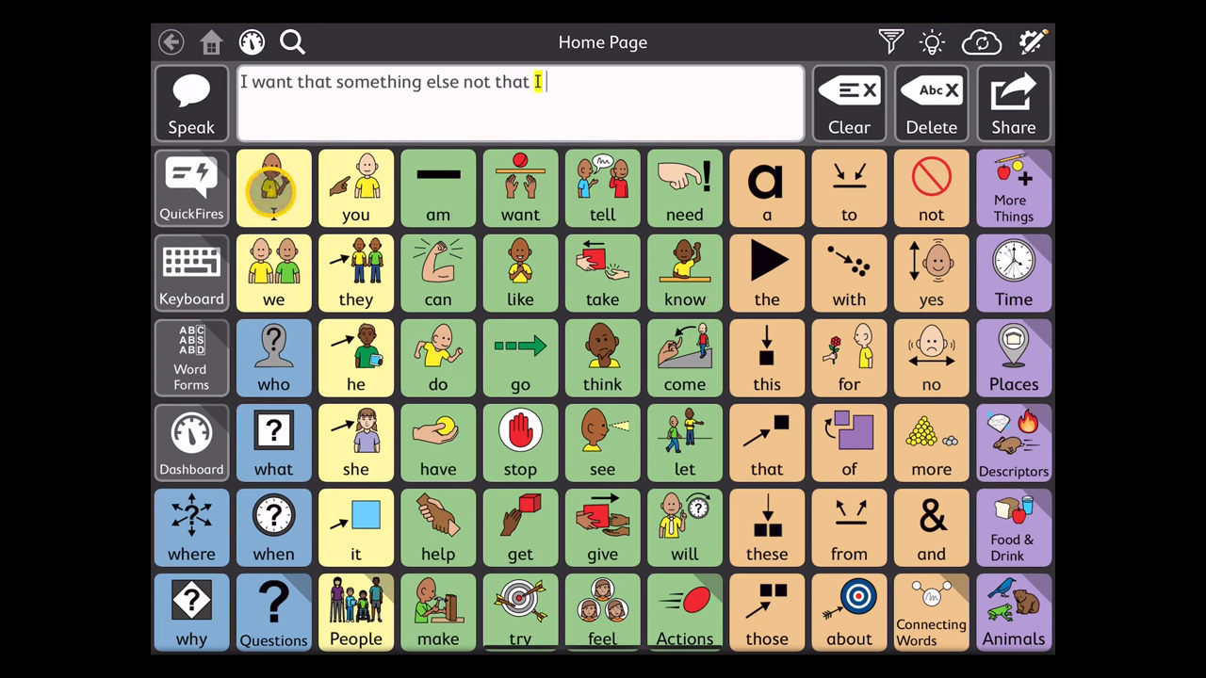
pyautogui.click(437, 356)
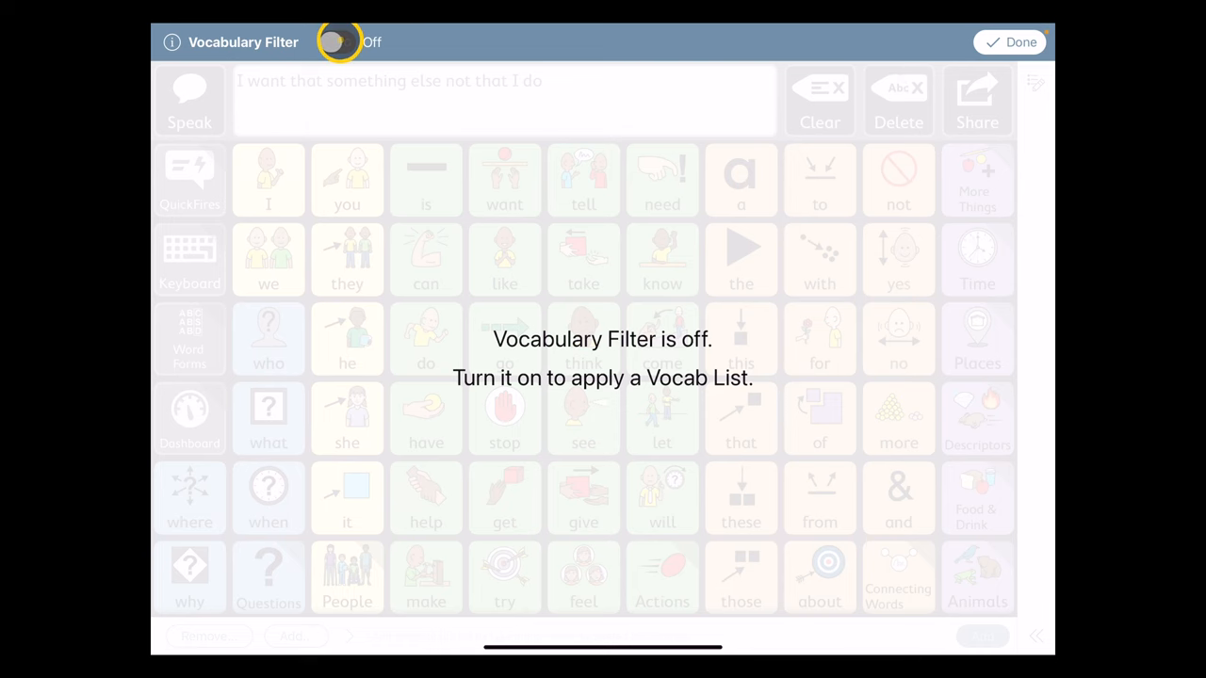
# Switch the filter on and make 'Reading a Book Activity' the active list.
pyautogui.click(337, 41)
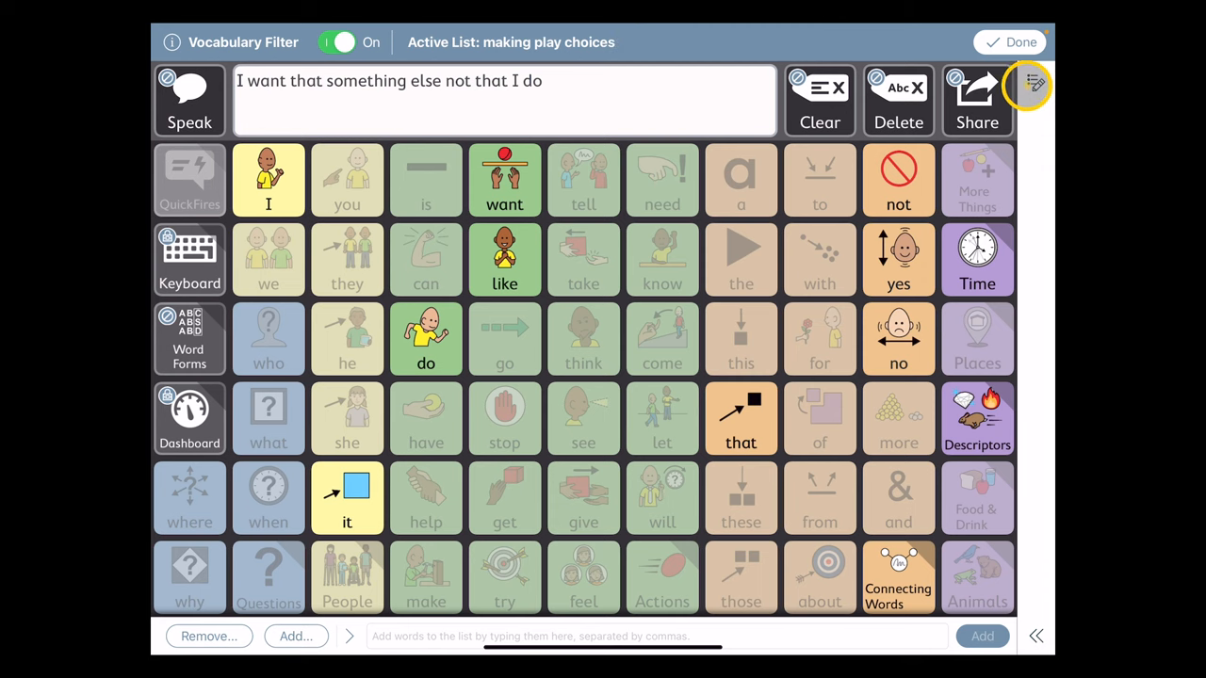
pyautogui.click(1031, 82)
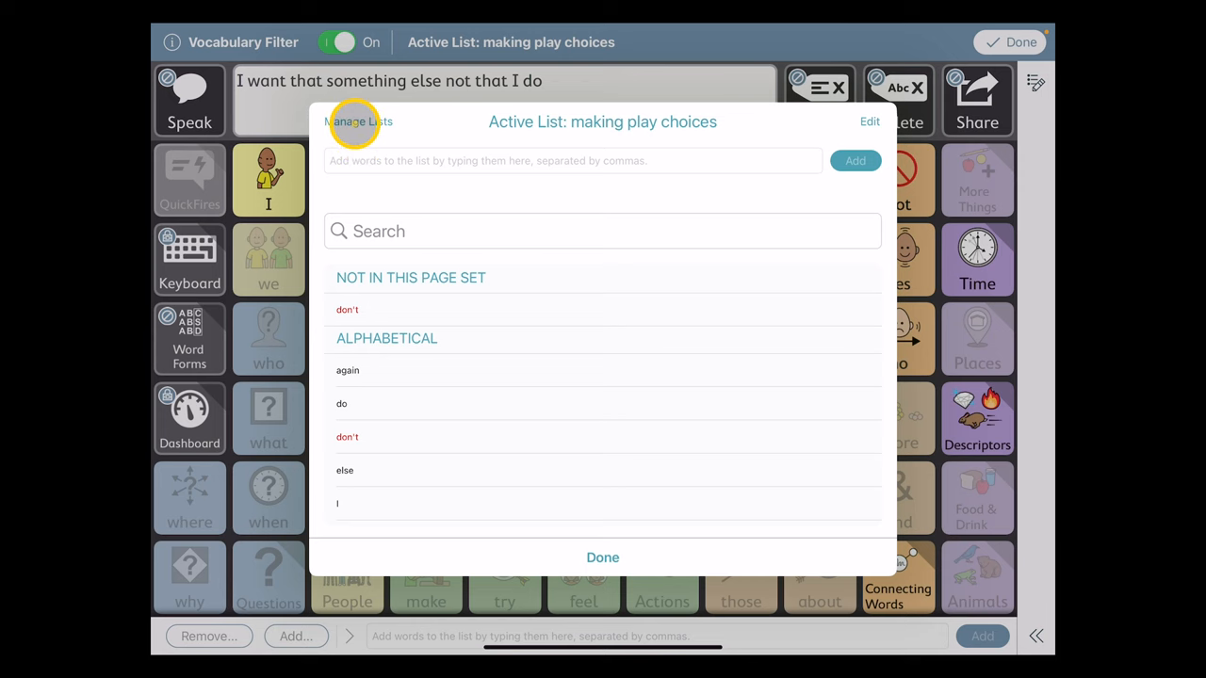
pyautogui.click(358, 121)
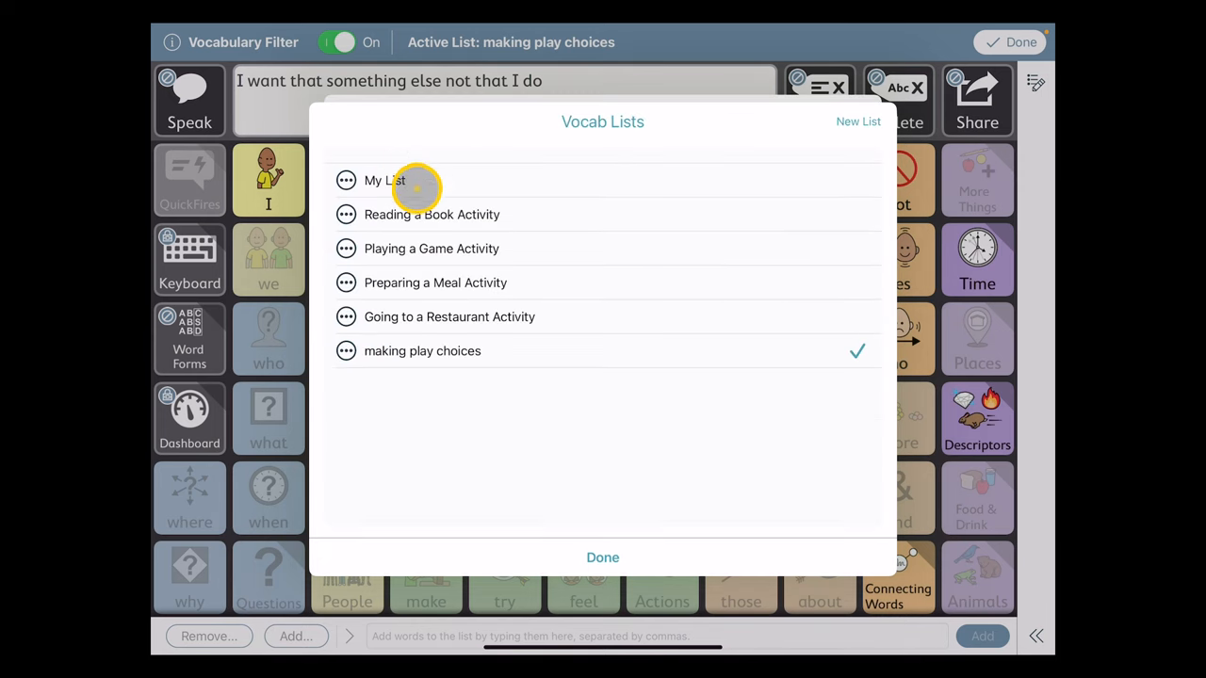
pyautogui.moveTo(424, 215)
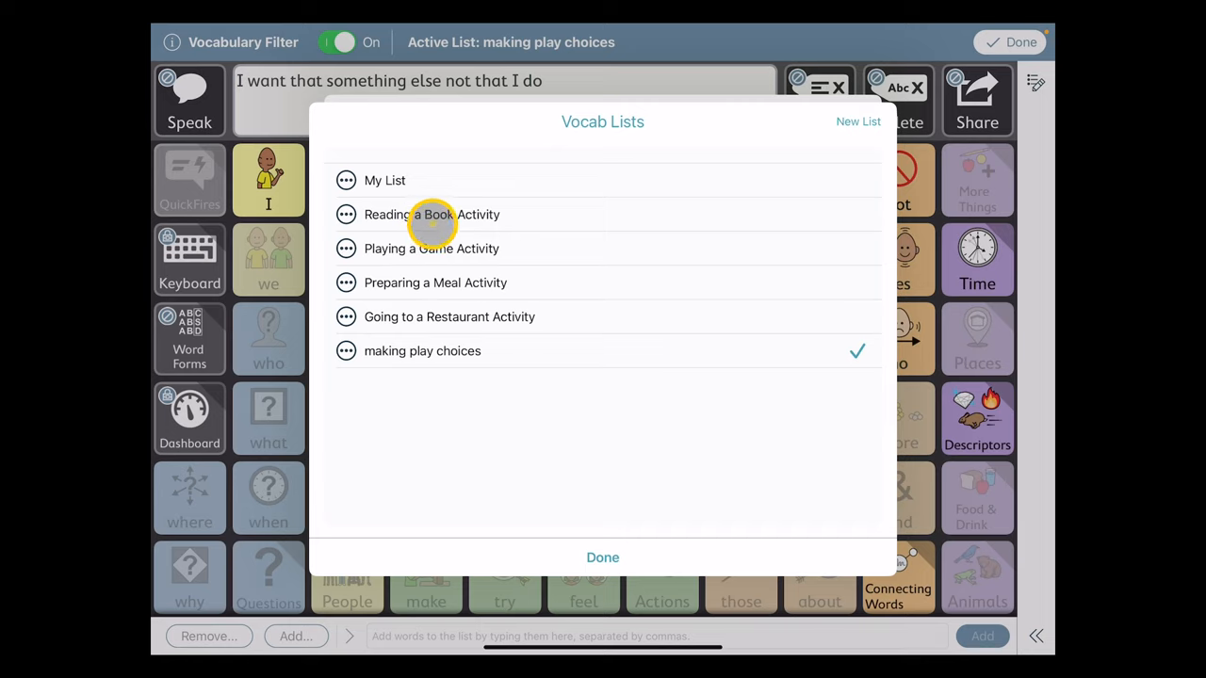
pyautogui.click(429, 215)
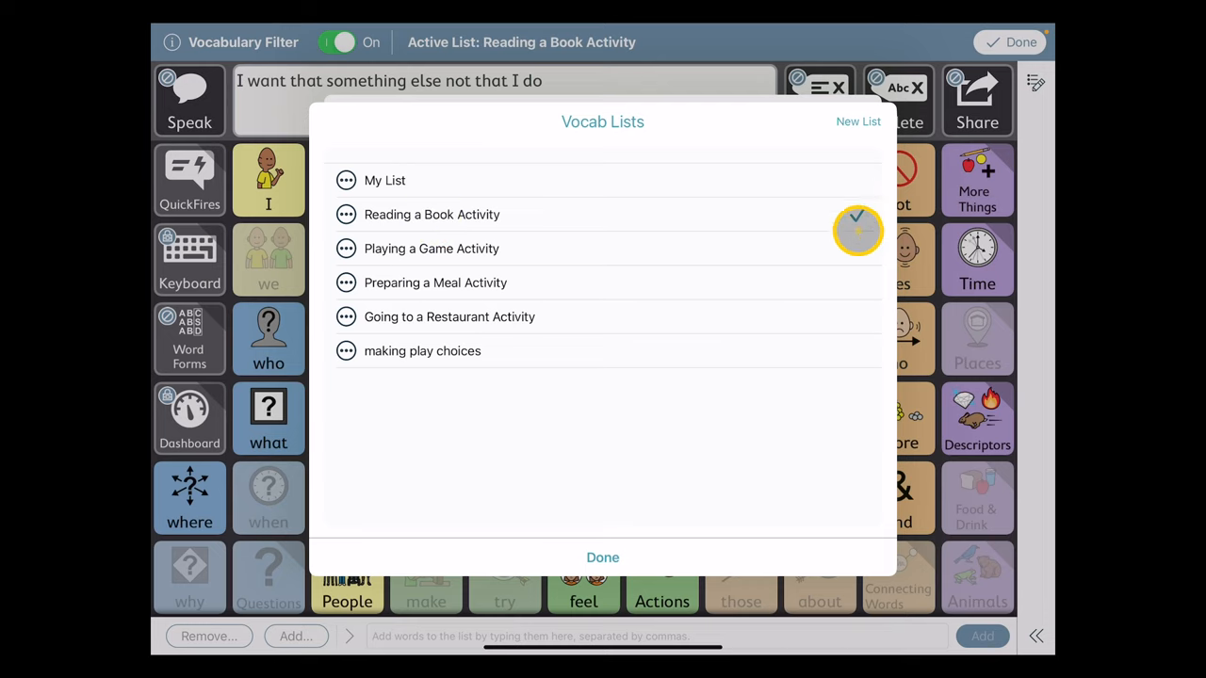
# Review the words in the Reading a Book Activity list and close it.
pyautogui.click(857, 230)
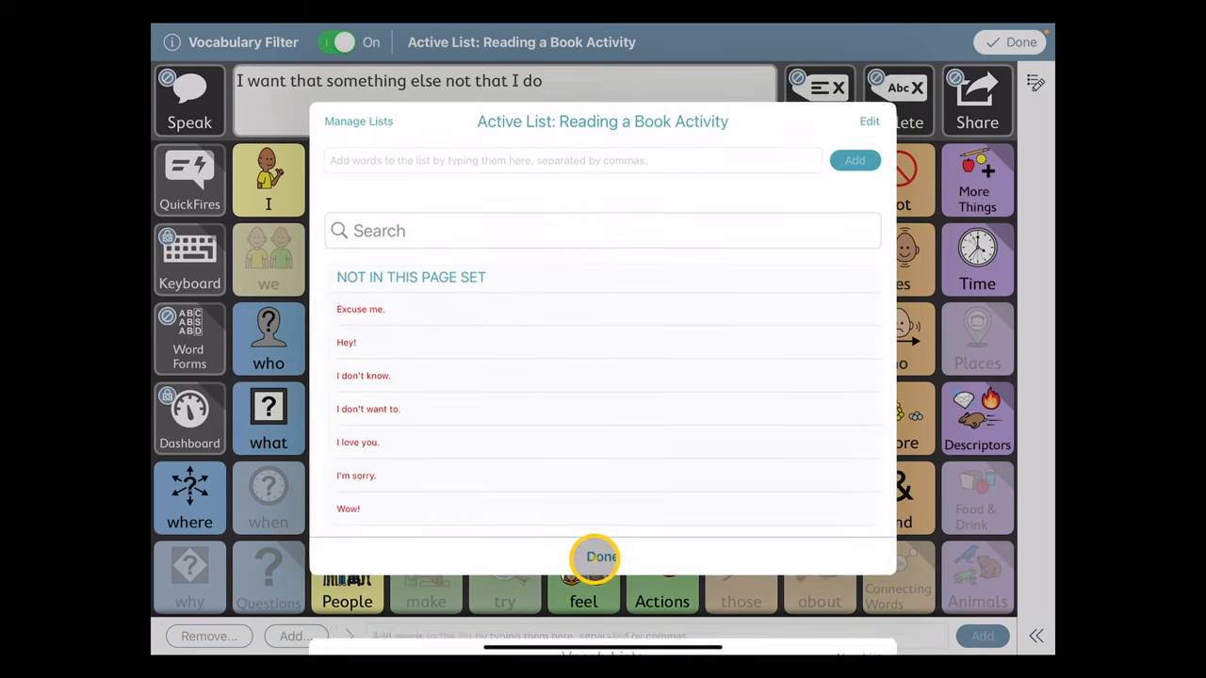
pyautogui.scroll(-3)
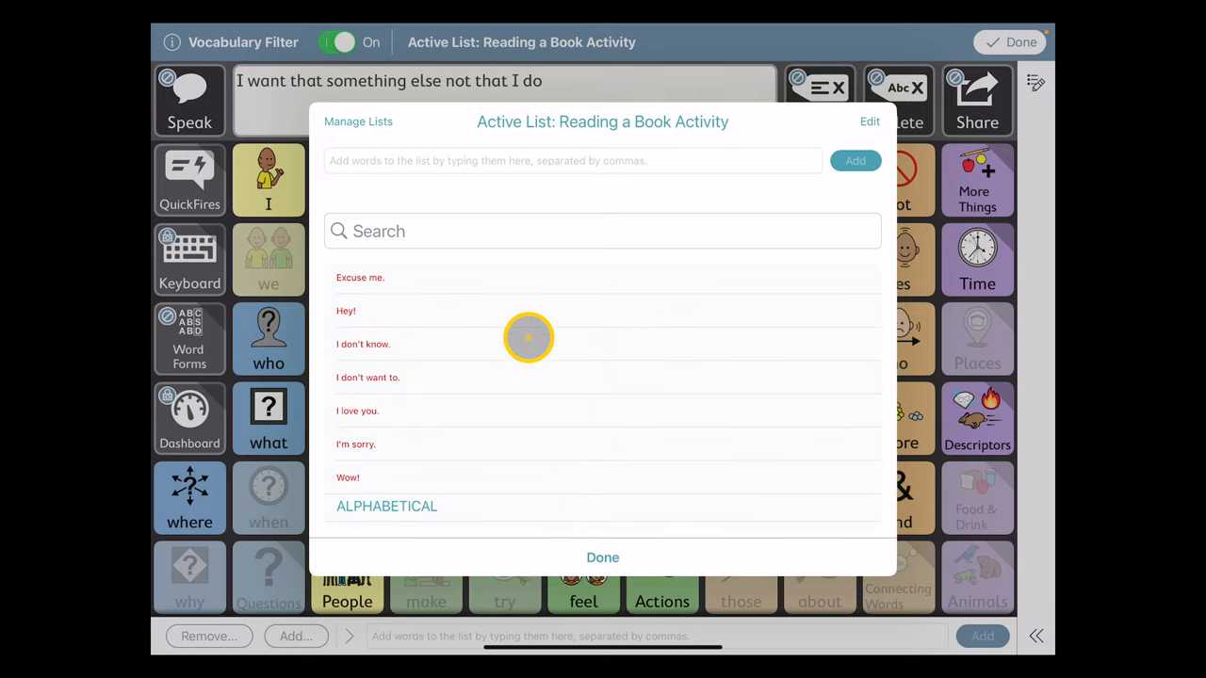
pyautogui.scroll(-3)
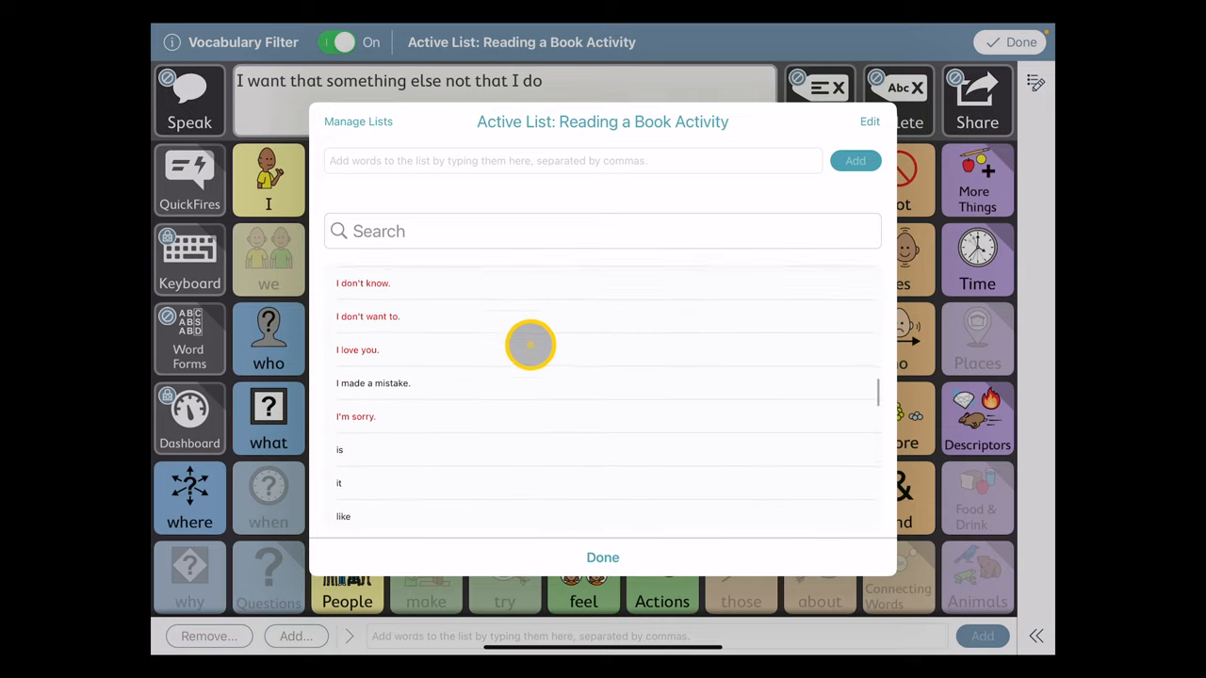
pyautogui.scroll(-3)
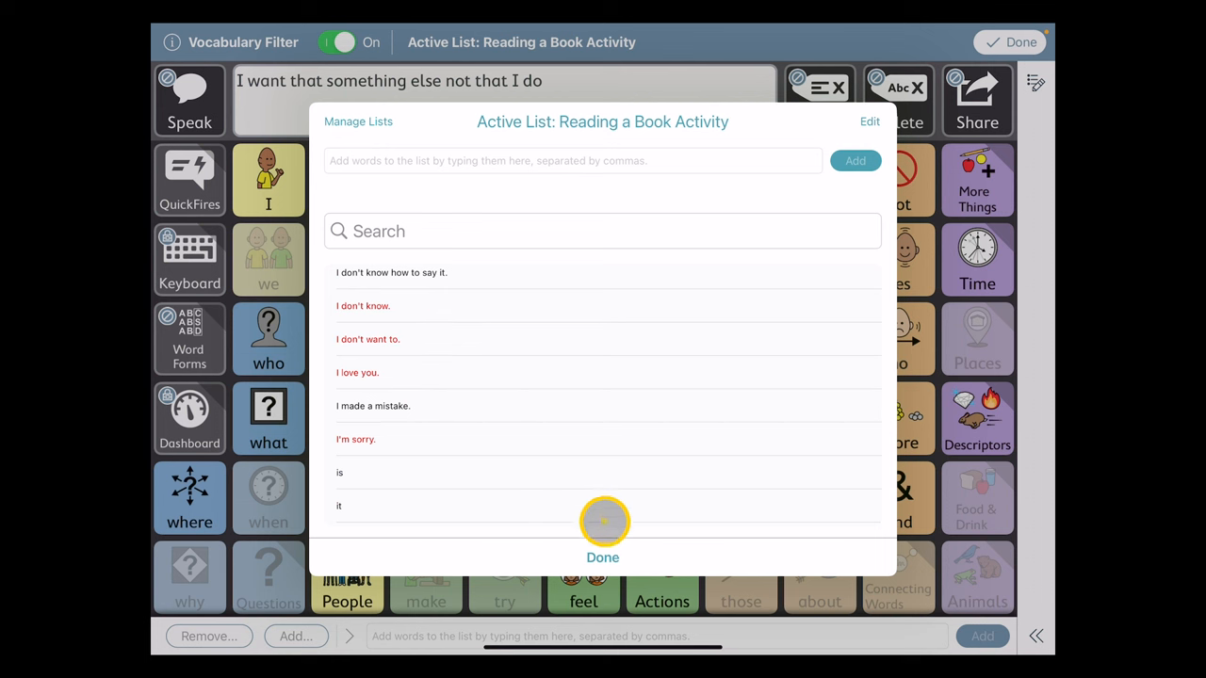
pyautogui.click(603, 557)
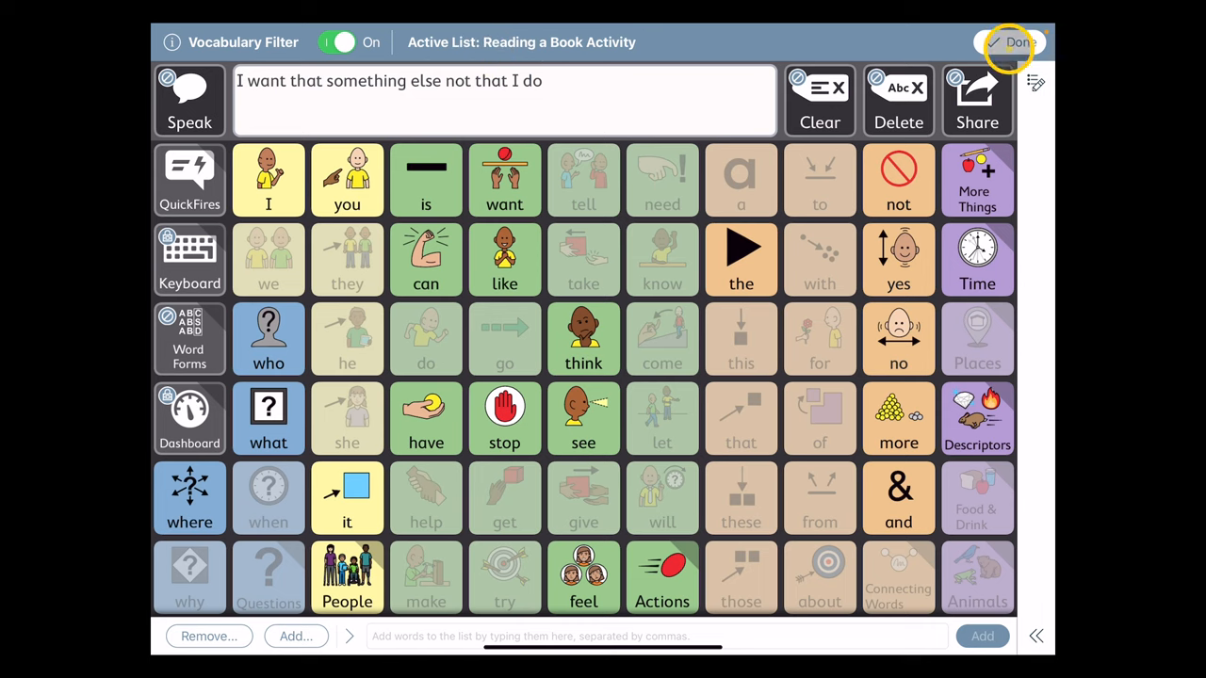
# Build 'stop I can again' from the book-reading vocabulary, then clear the message.
pyautogui.click(1018, 41)
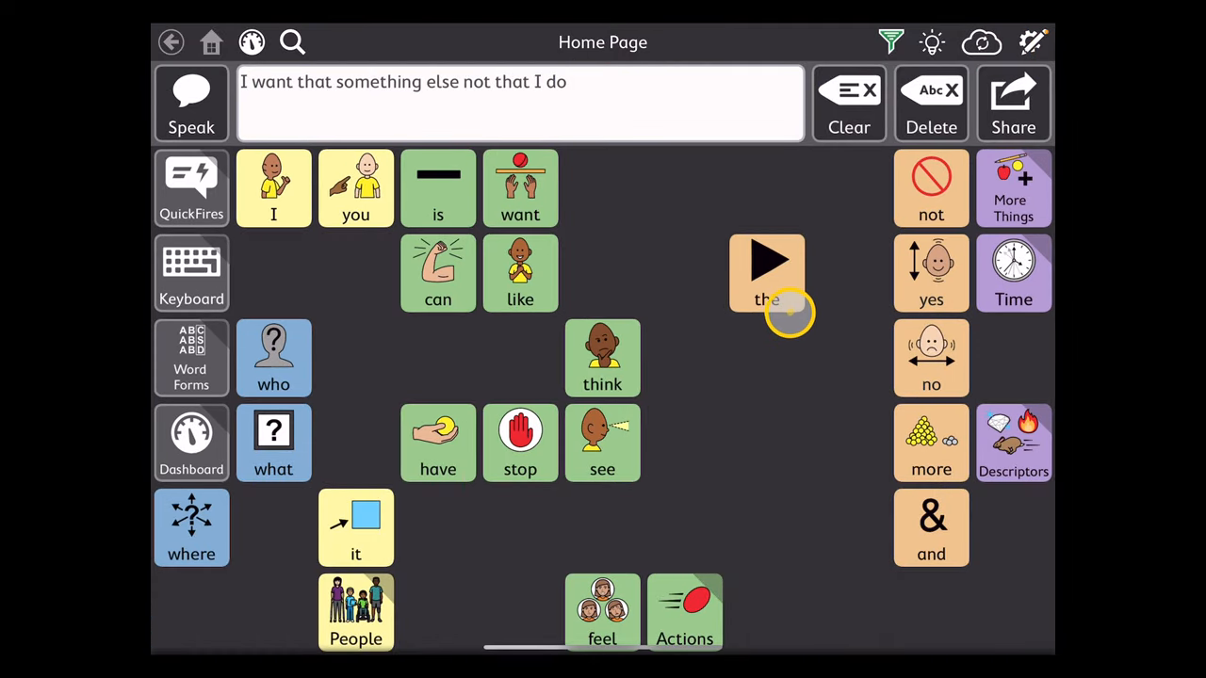
pyautogui.moveTo(770, 324)
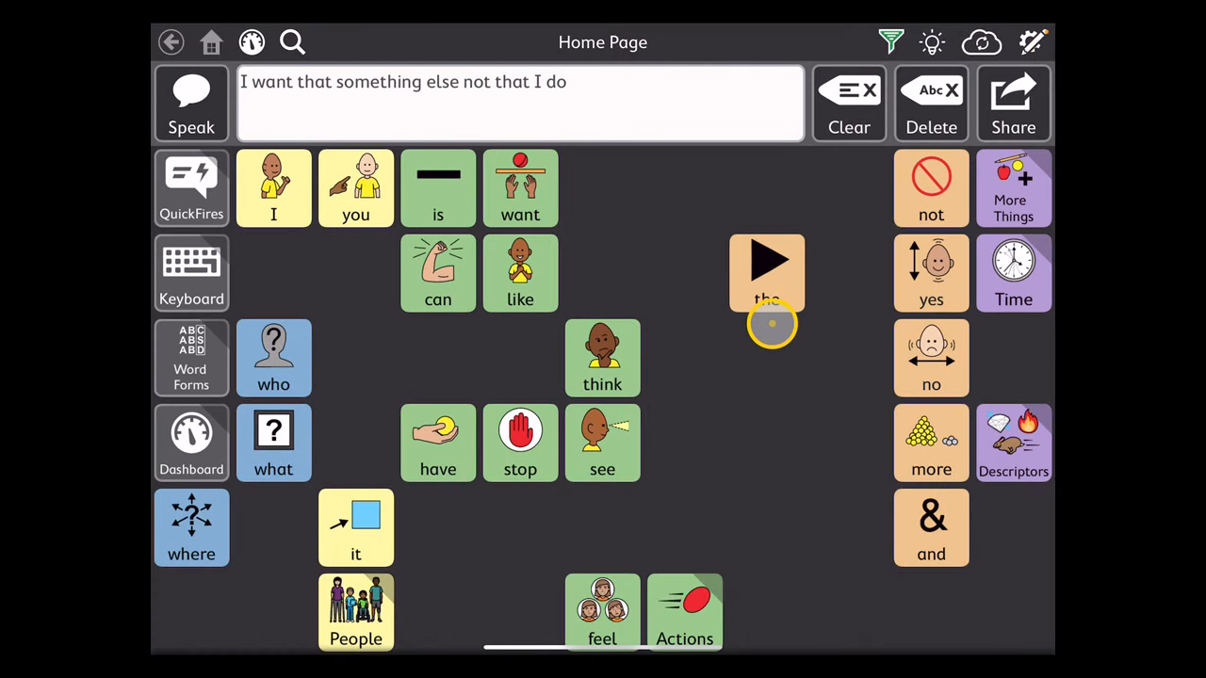
pyautogui.click(767, 274)
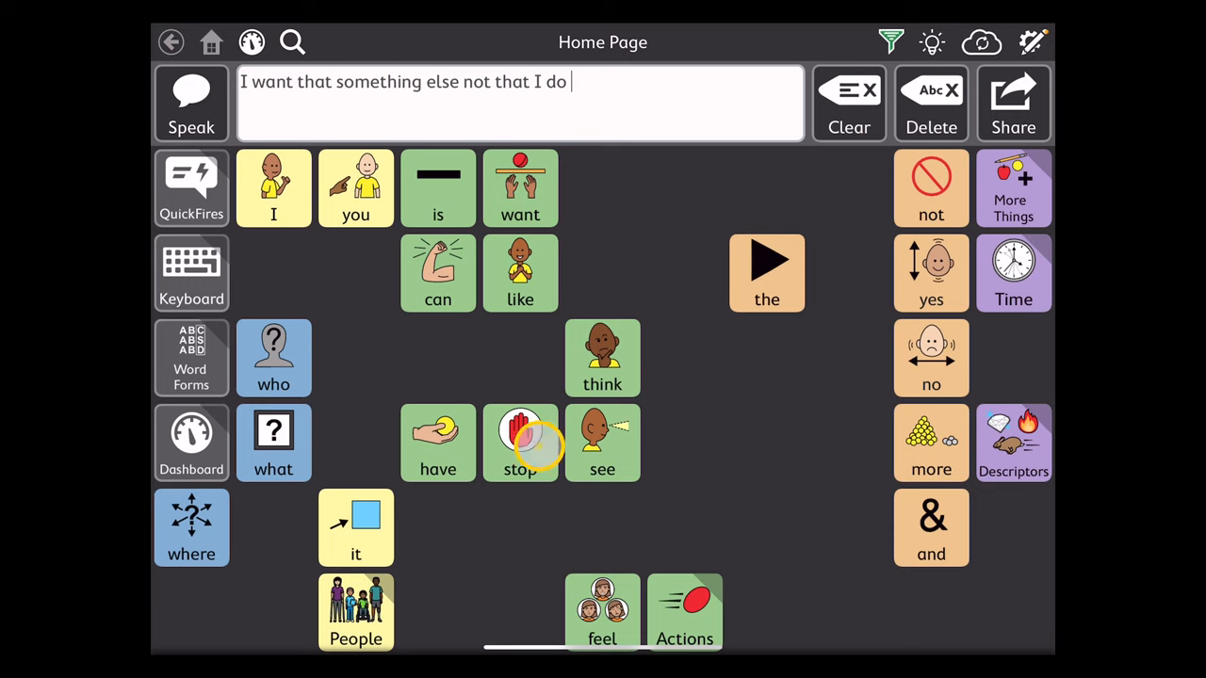
pyautogui.click(520, 442)
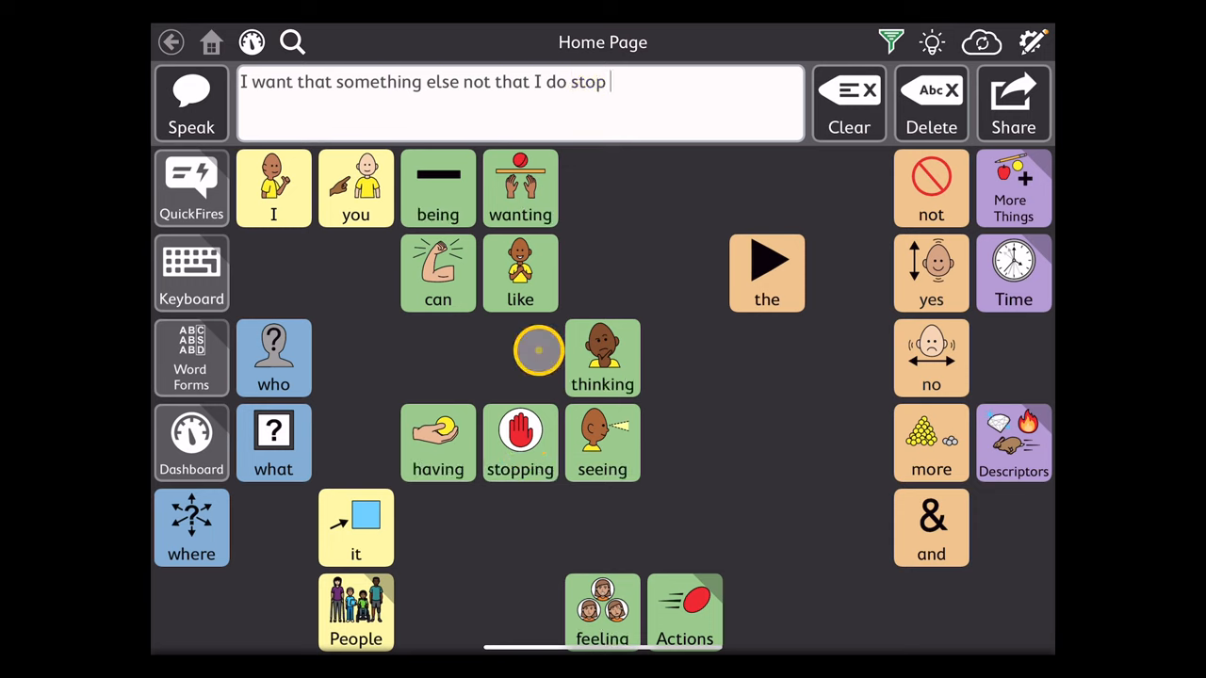
pyautogui.click(274, 188)
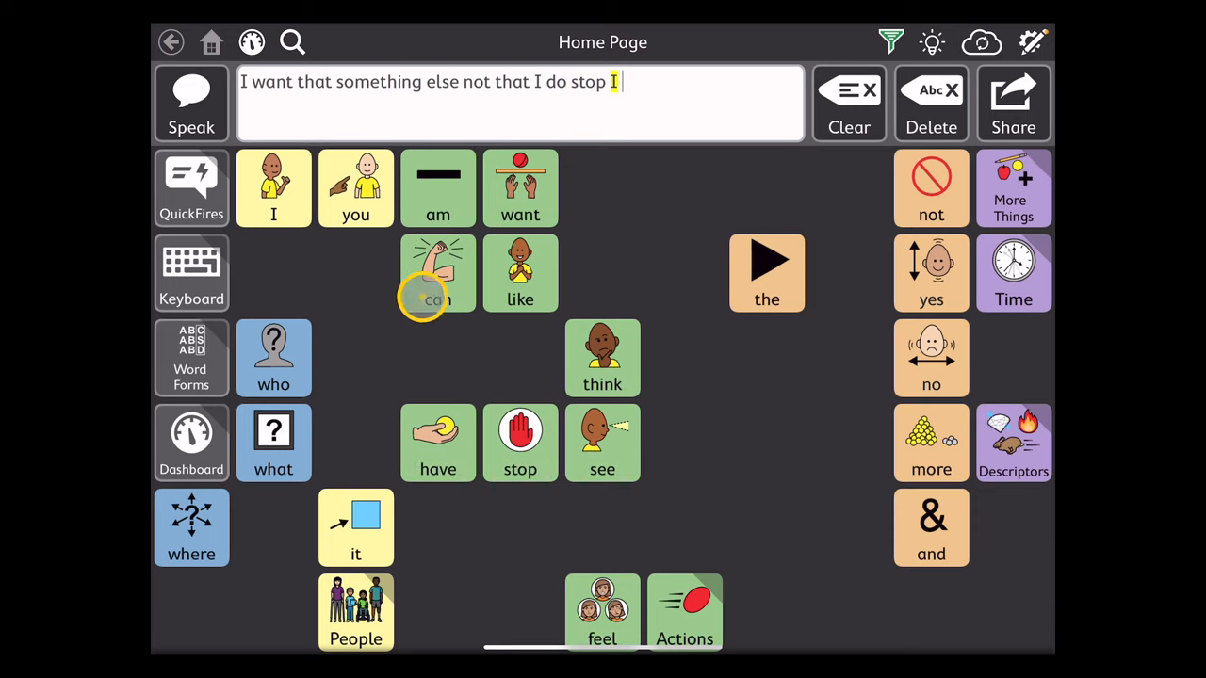
pyautogui.click(437, 273)
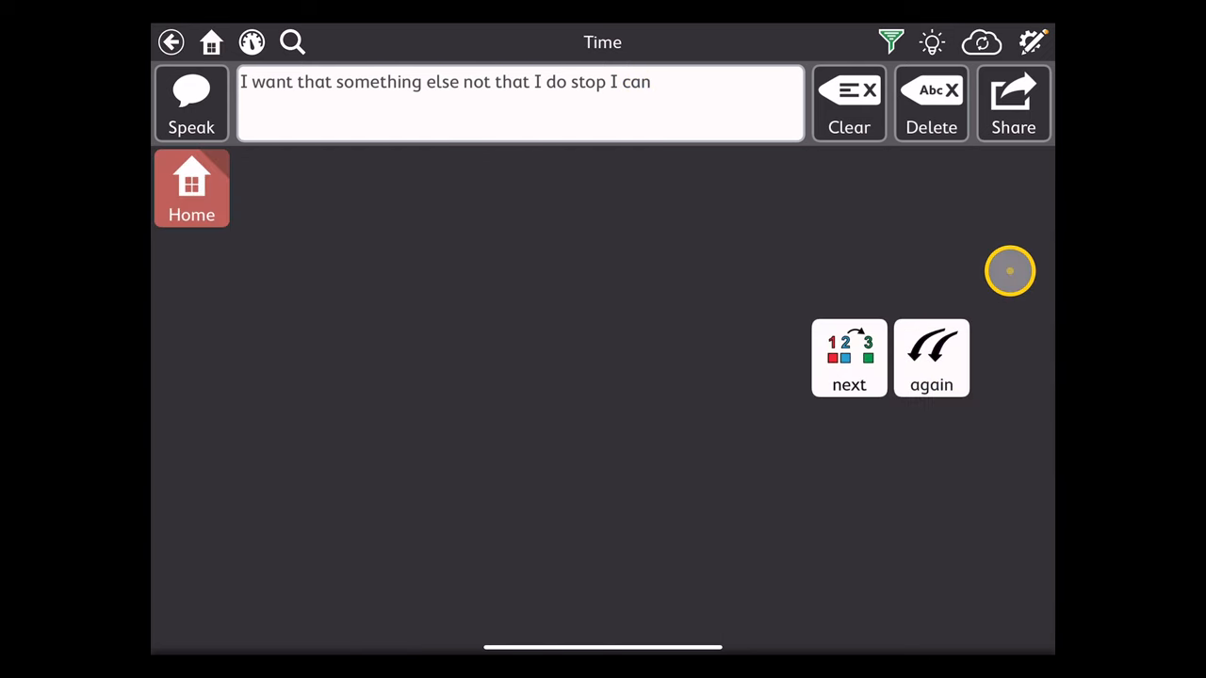
pyautogui.click(931, 358)
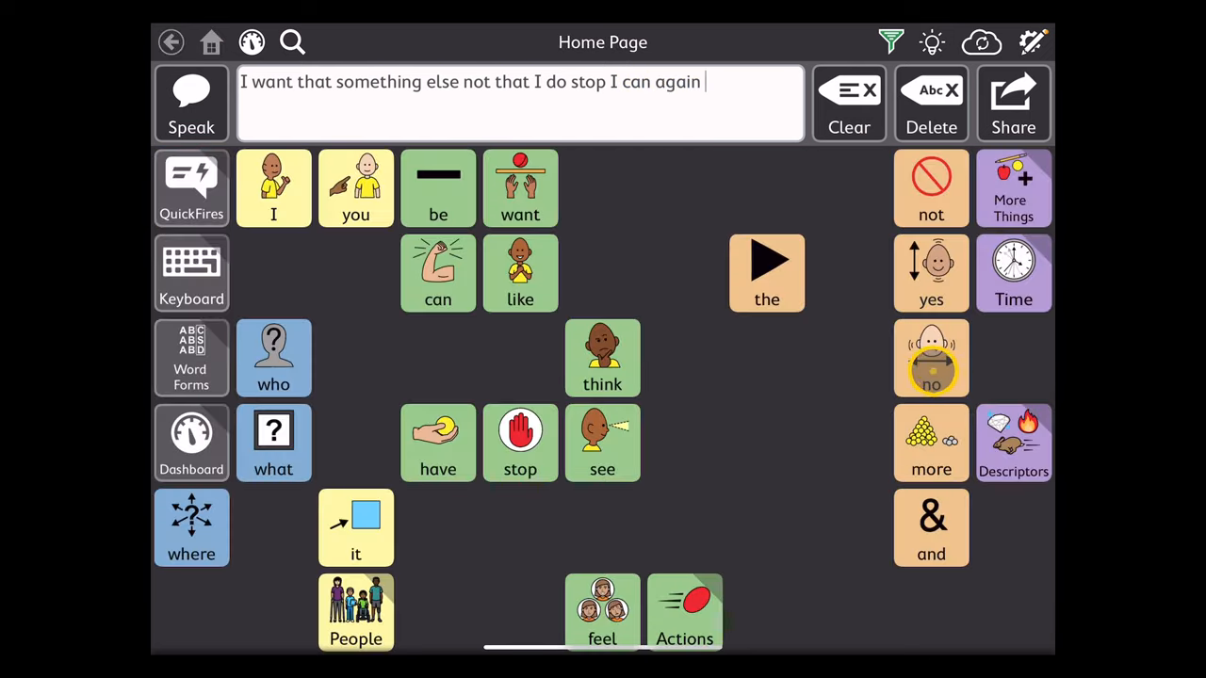
pyautogui.click(848, 103)
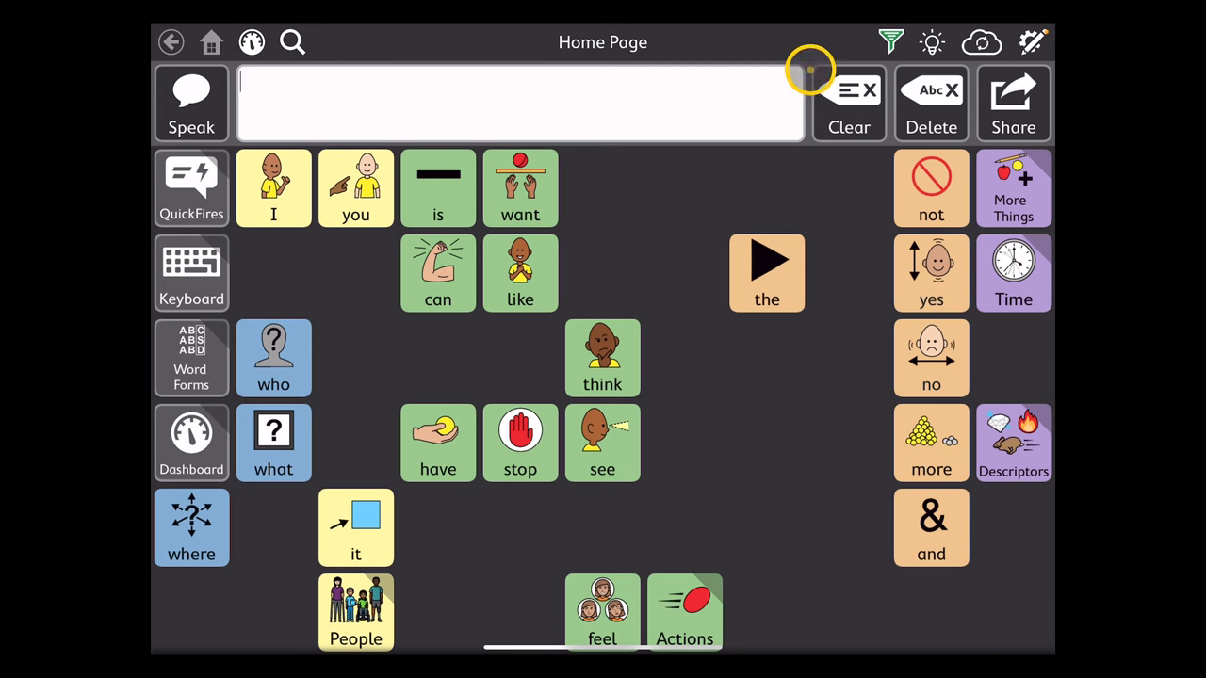
# Switch the Vocabulary Filter off so all words return.
pyautogui.click(889, 41)
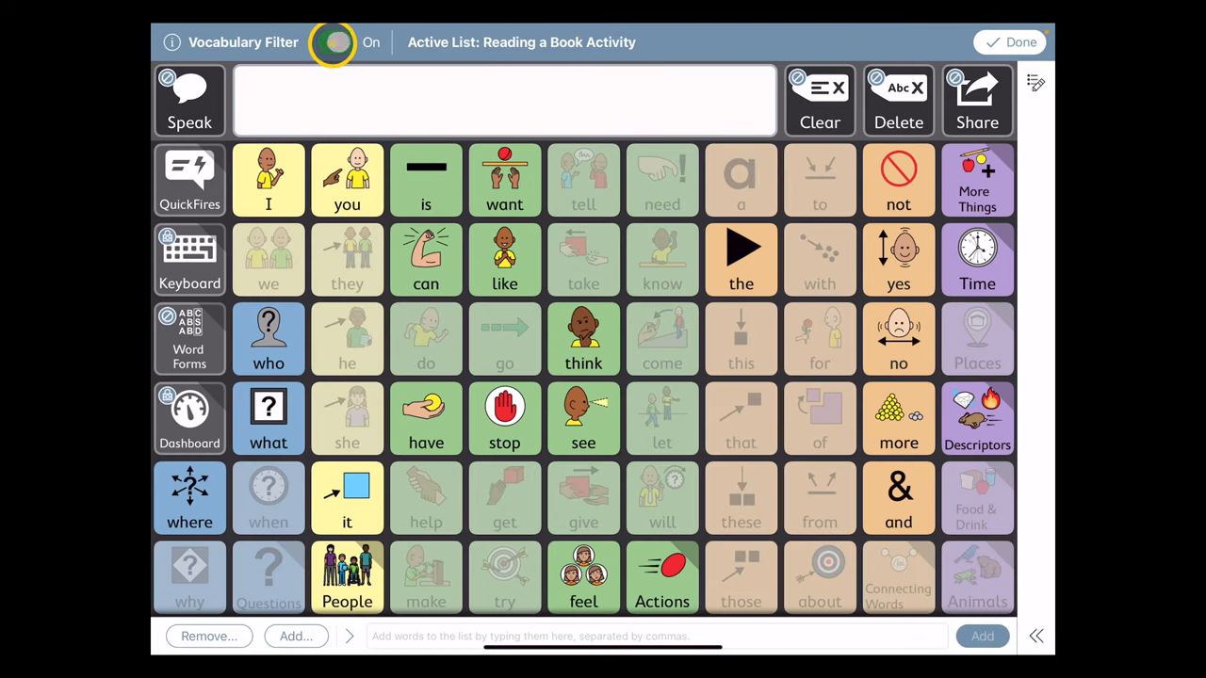
pyautogui.click(1017, 41)
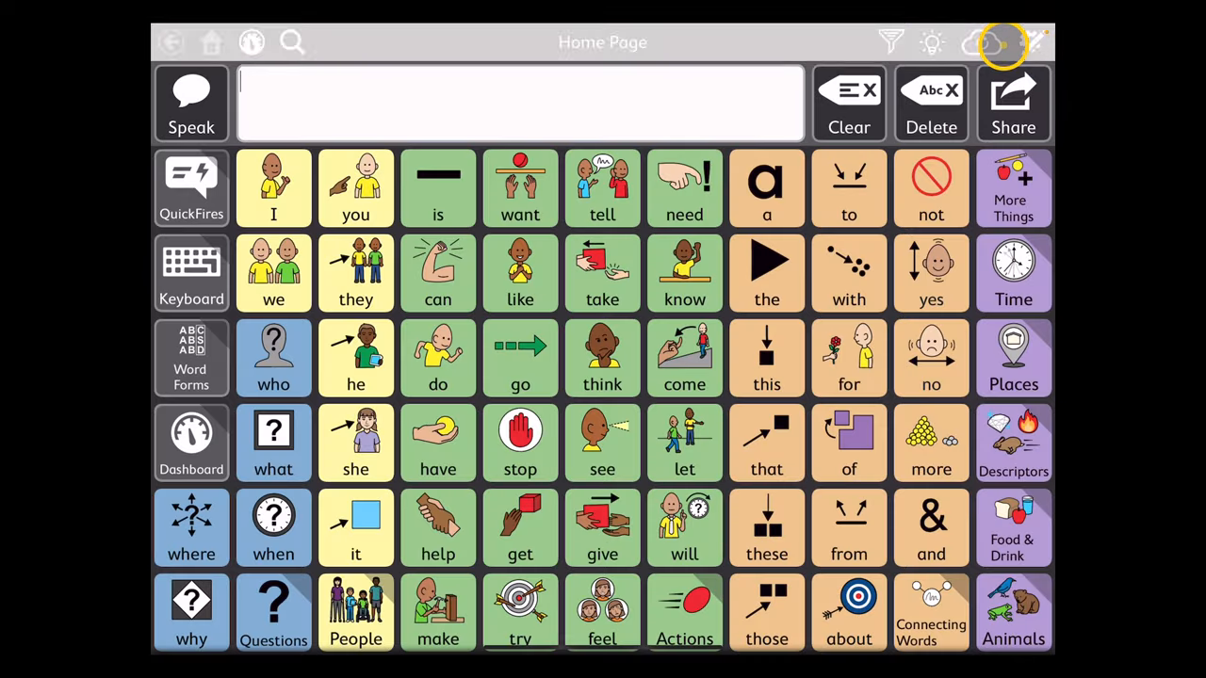